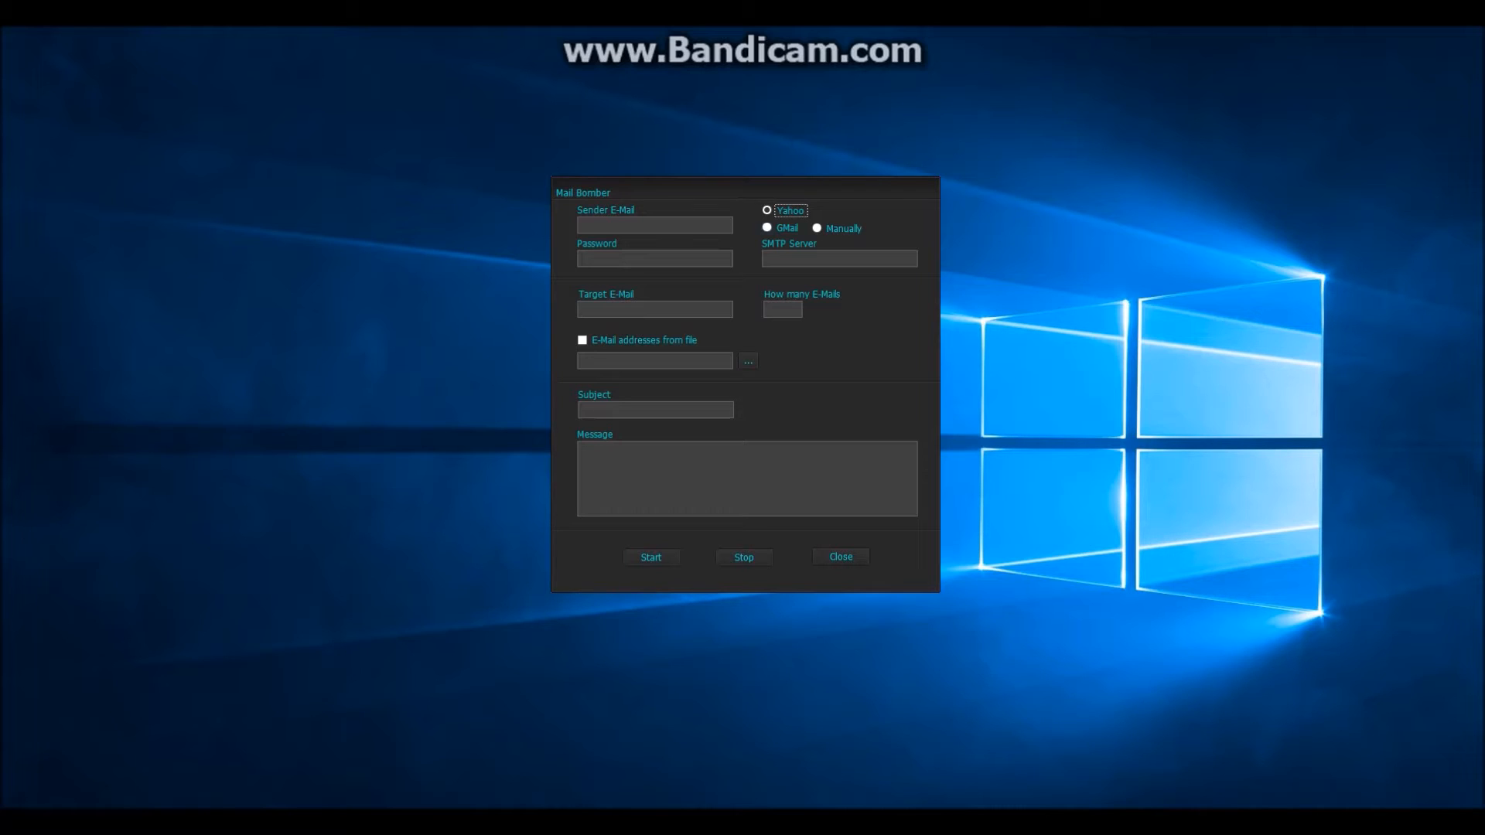
Step: Try the GMail and manual server options, then select Yahoo (smtp.mail.yahoo.com)
{"action": "left_click", "coordinate": [768, 228]}
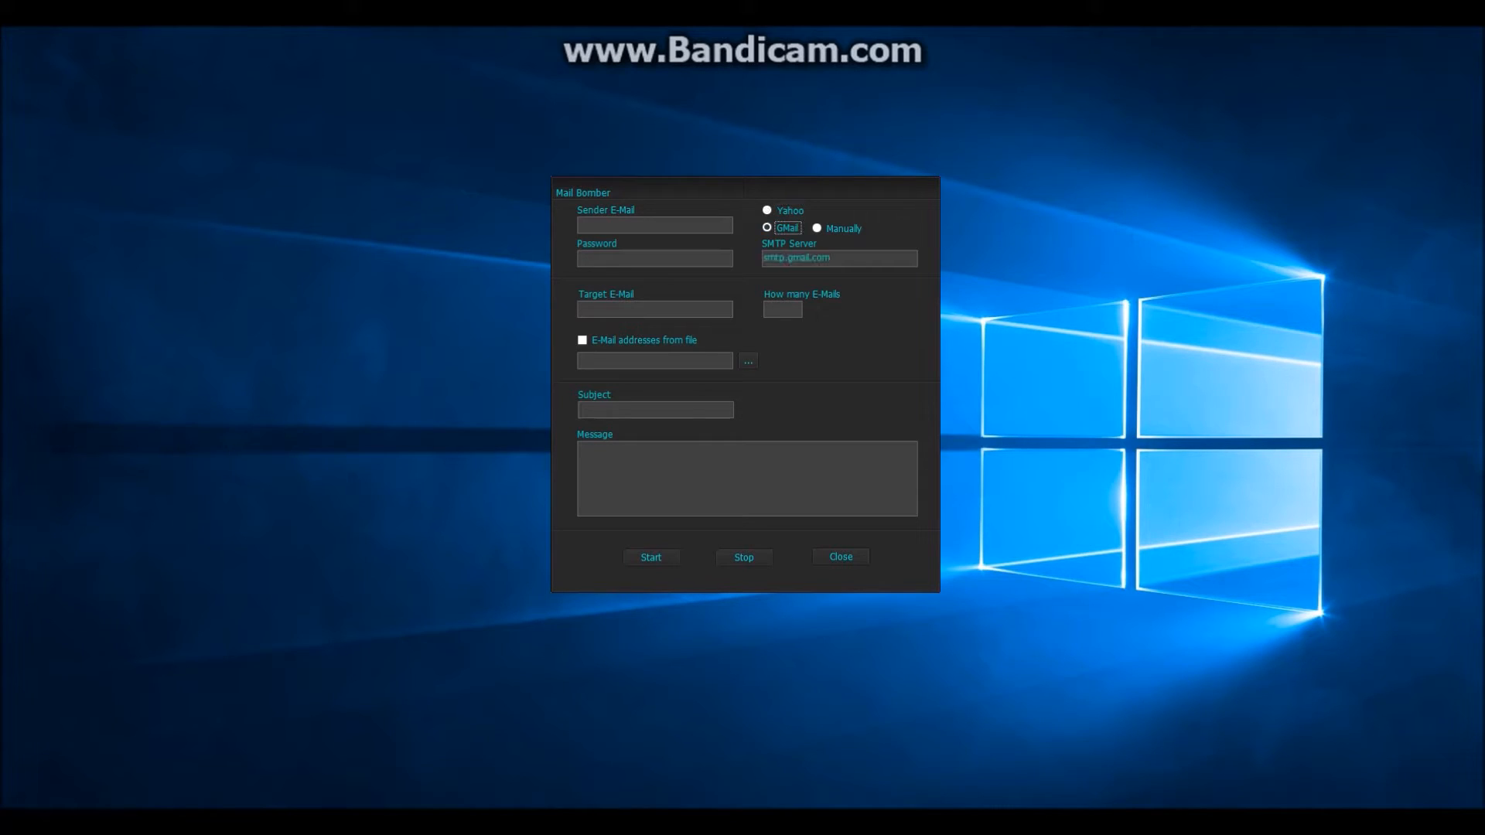
{"action": "left_click", "coordinate": [817, 228]}
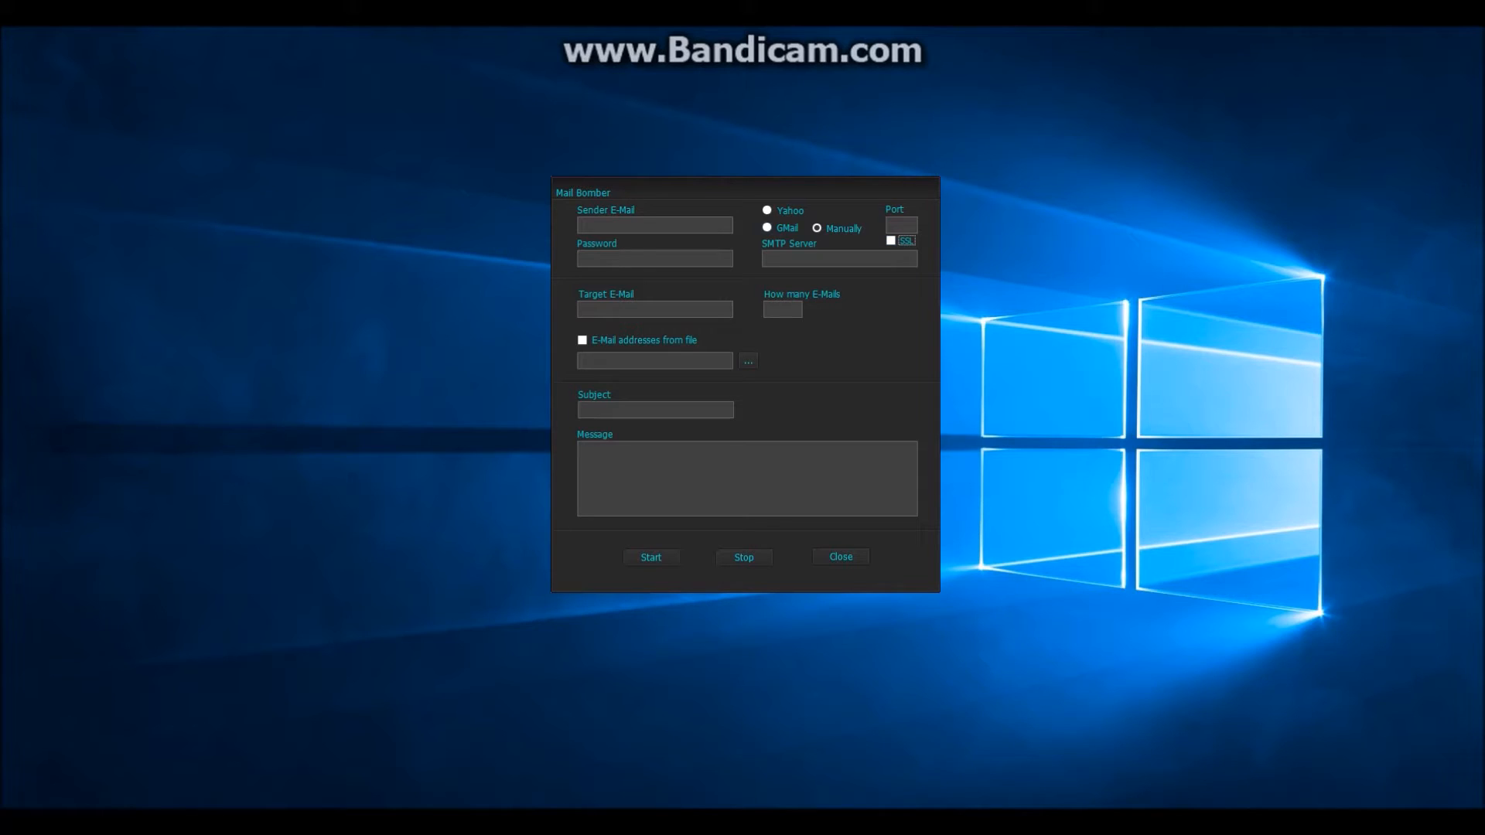
{"action": "left_click", "coordinate": [767, 210]}
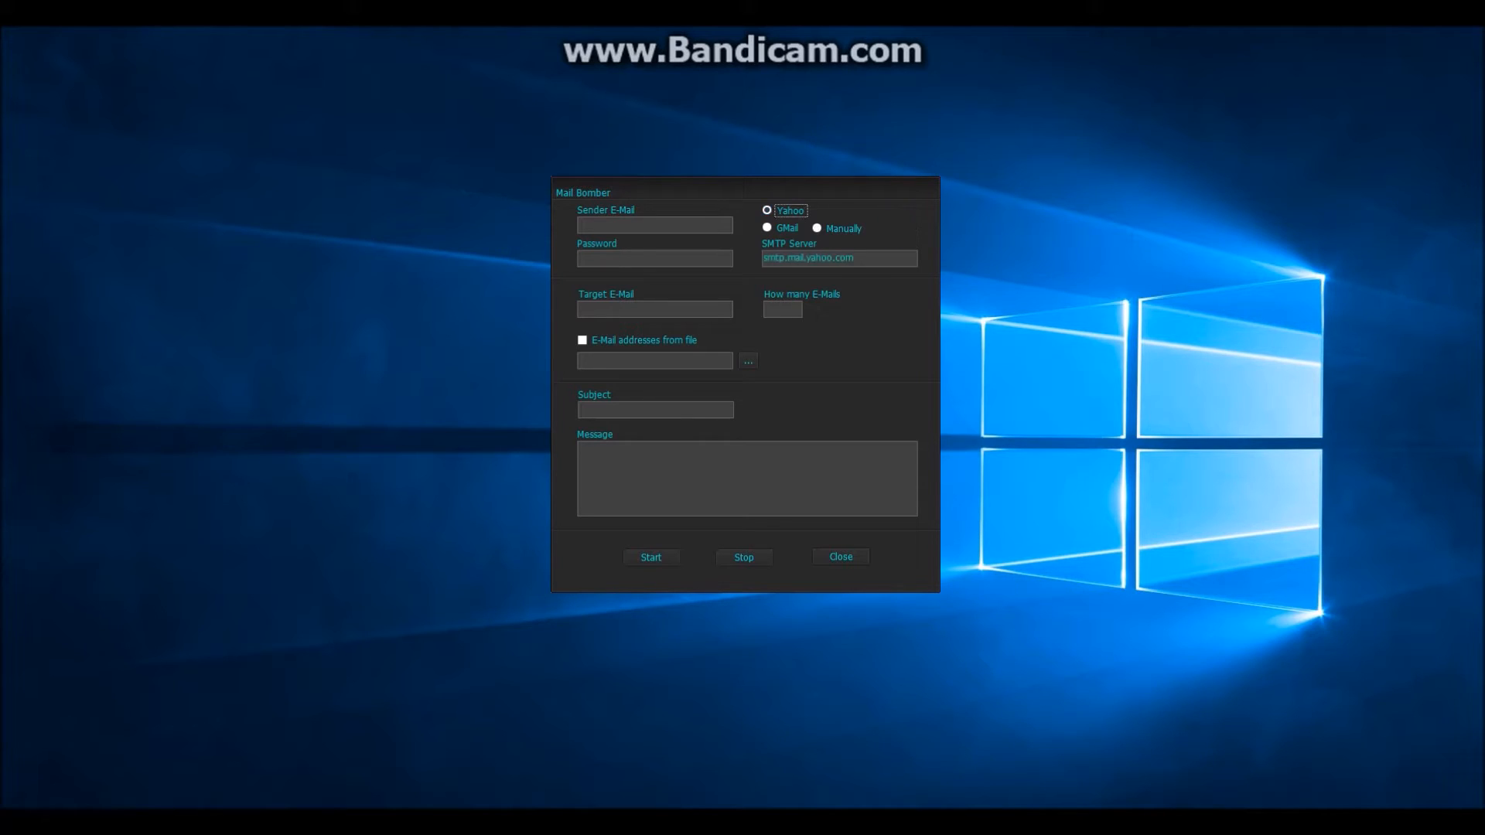
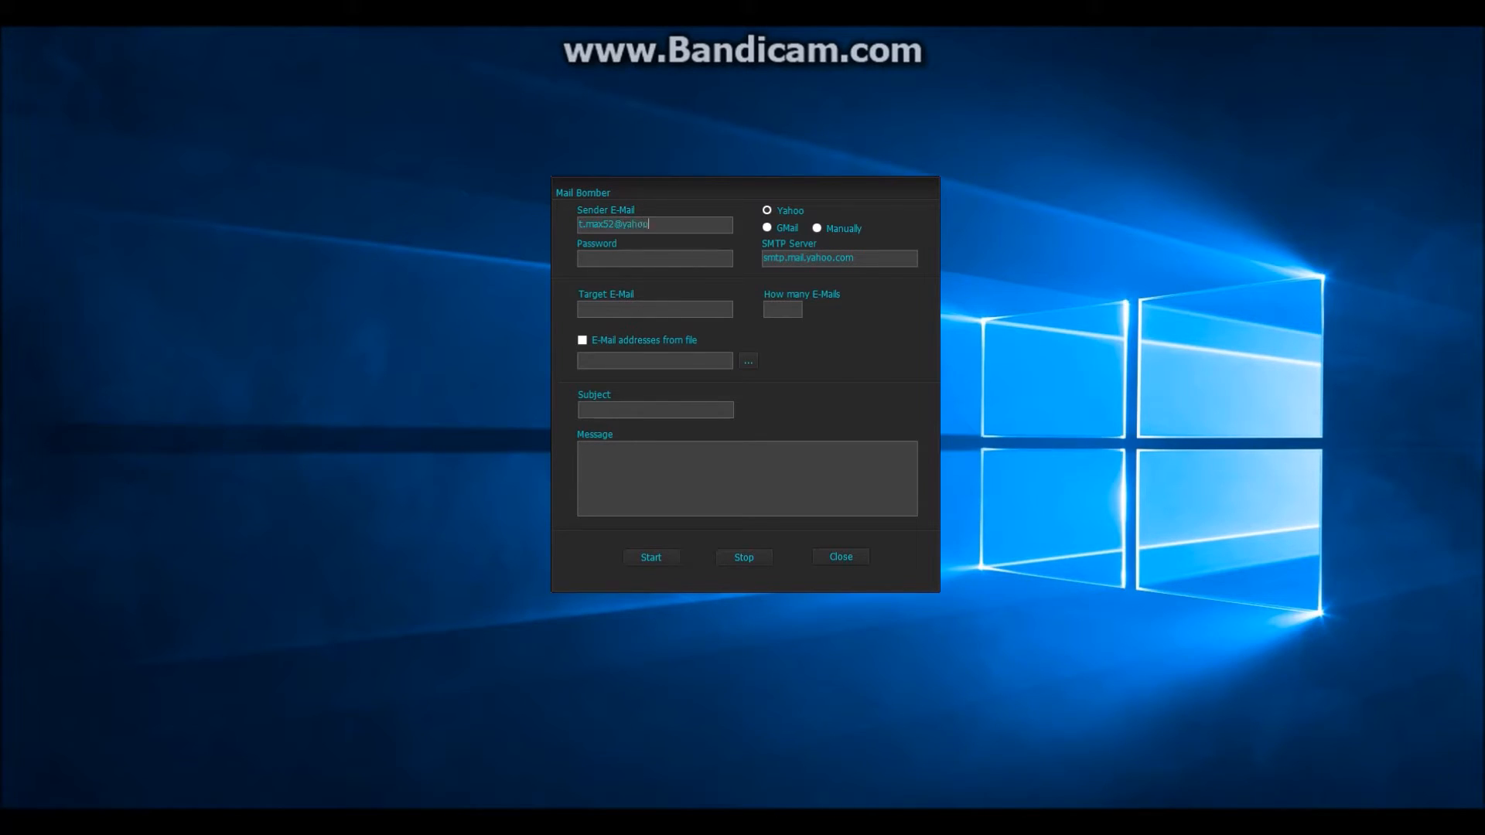
{"action": "type", "text": "***"}
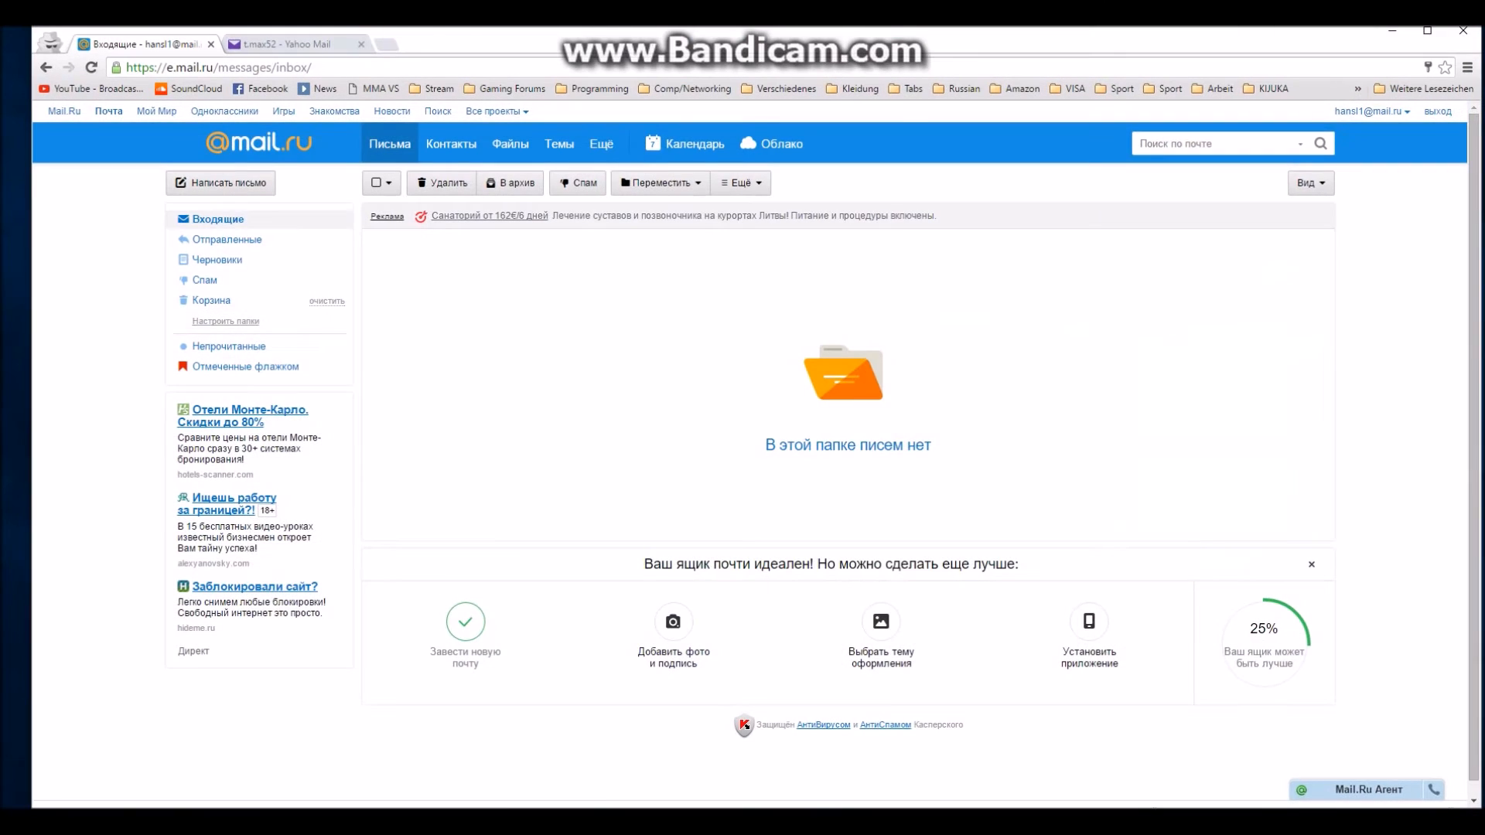
{"action": "left_click", "coordinate": [296, 43]}
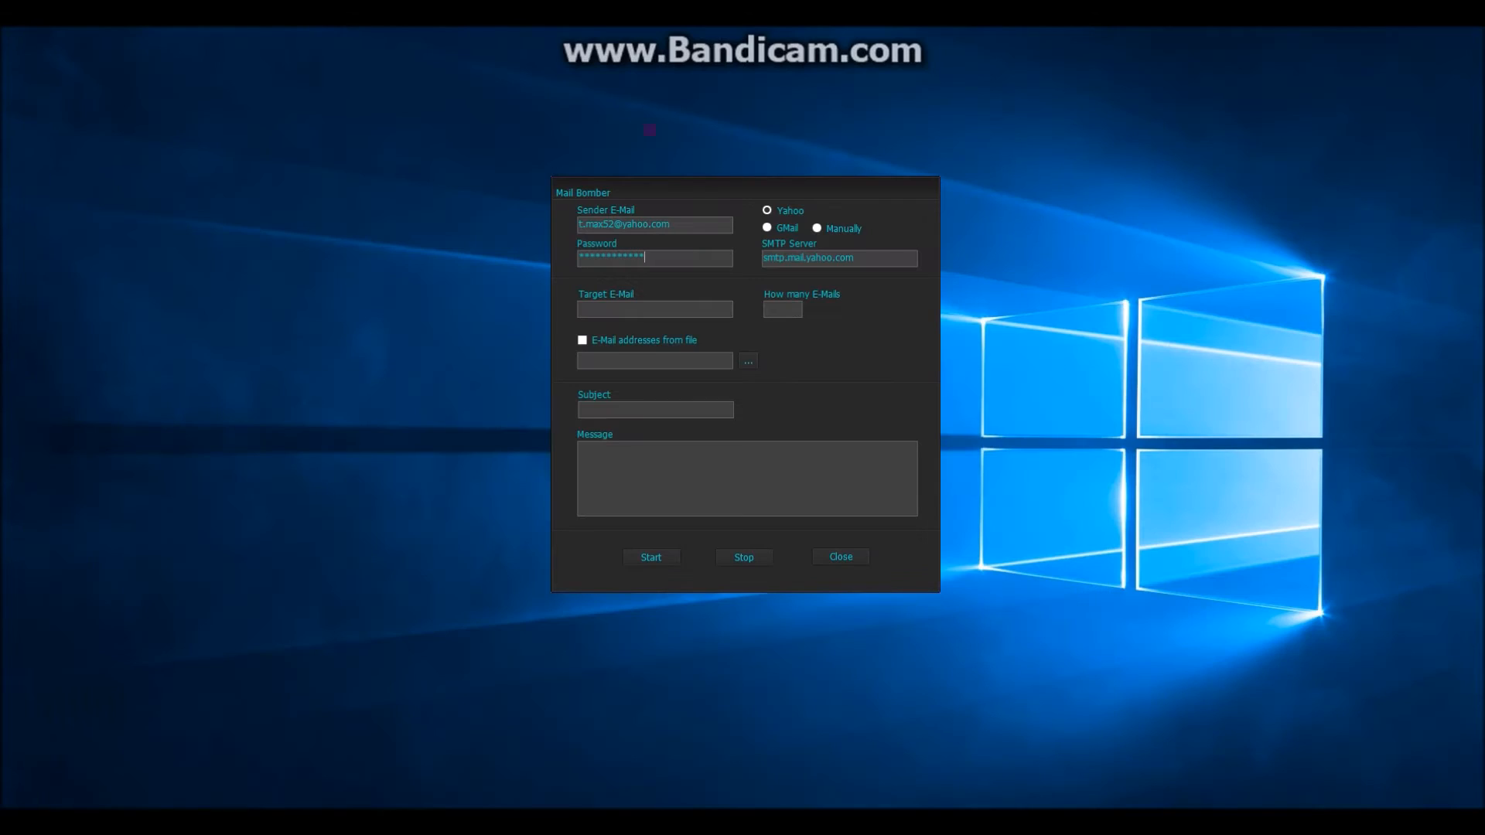
{"action": "left_click", "coordinate": [654, 308]}
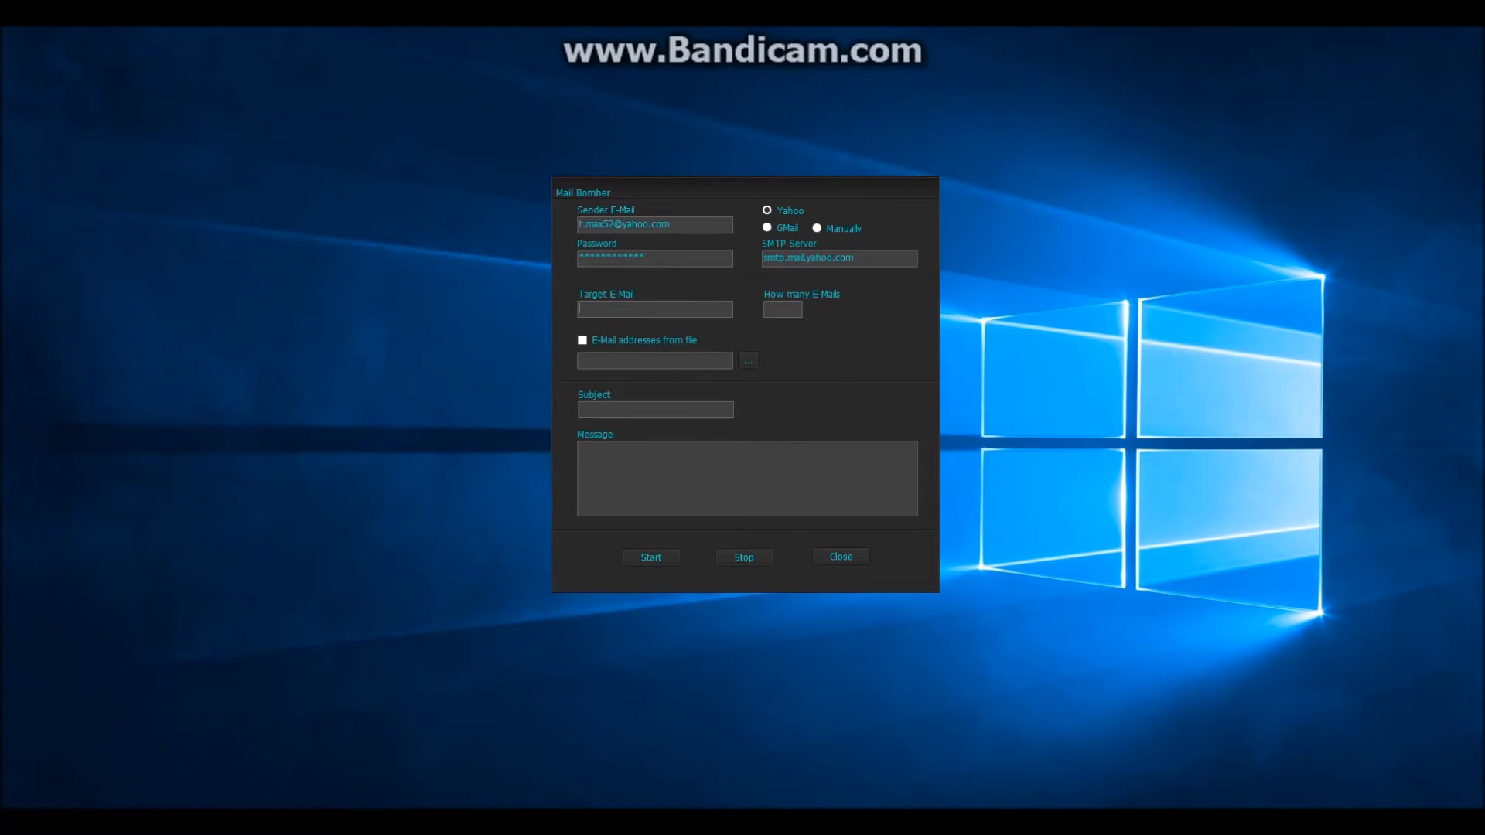
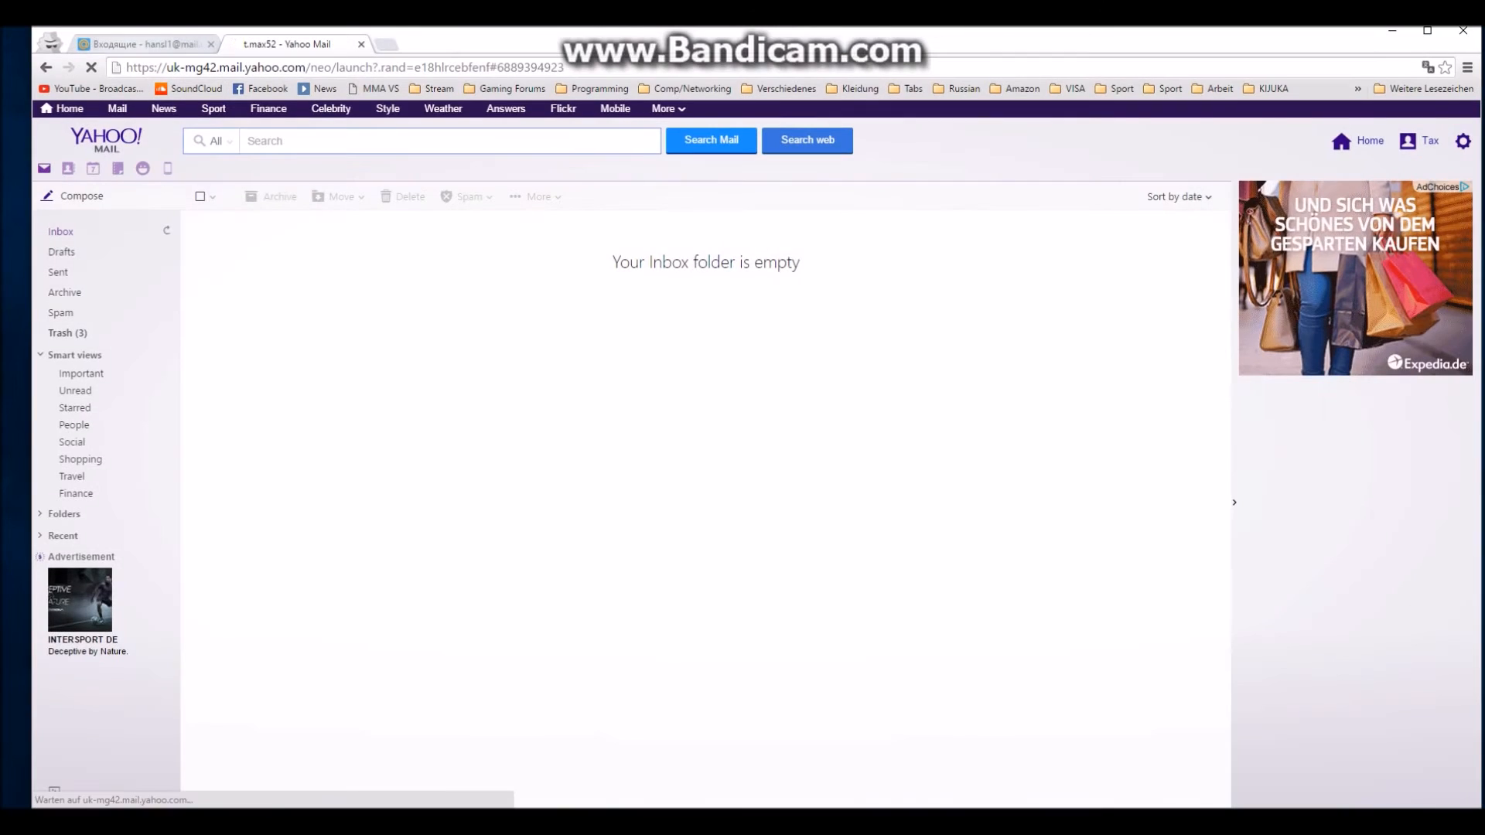
Step: Switch to the Yahoo Mail tab to view the sender's empty inbox
{"action": "left_click", "coordinate": [142, 43]}
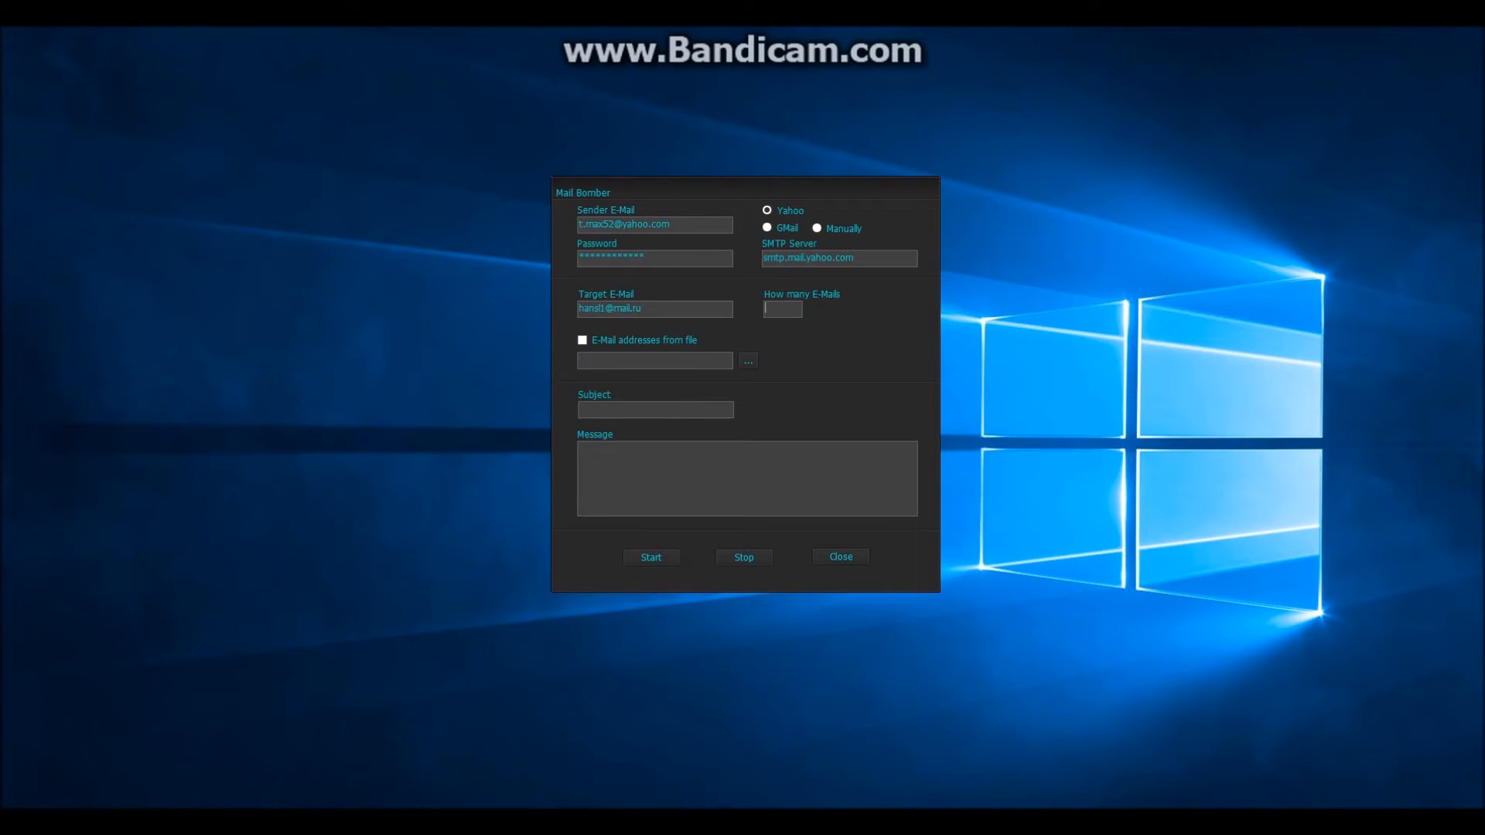
Step: Set the email count to 5 and choose mails.txt from Desktop\xyfz as the address file
{"action": "type", "text": "5"}
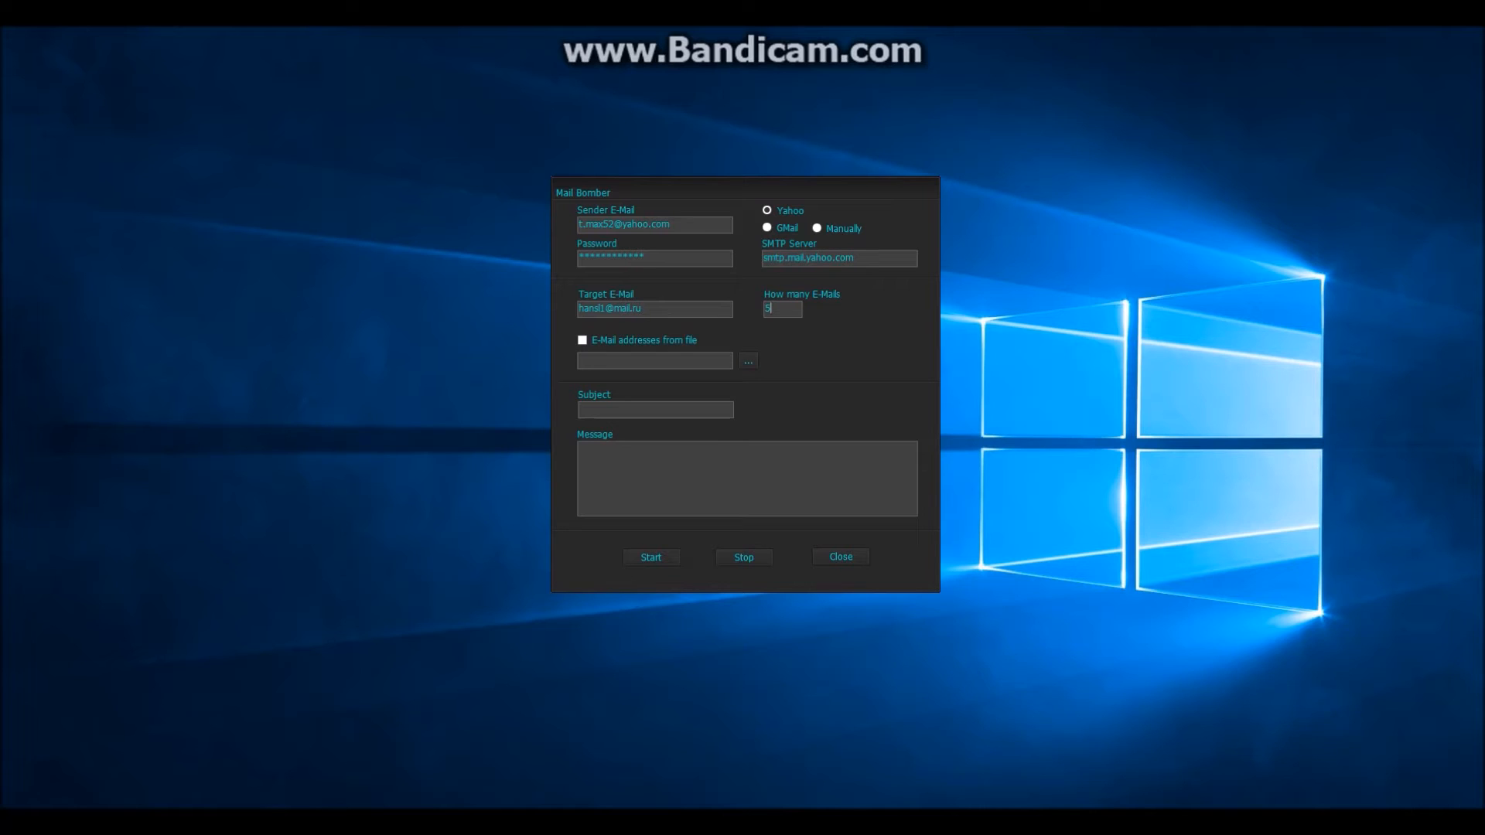
{"action": "left_click", "coordinate": [582, 340]}
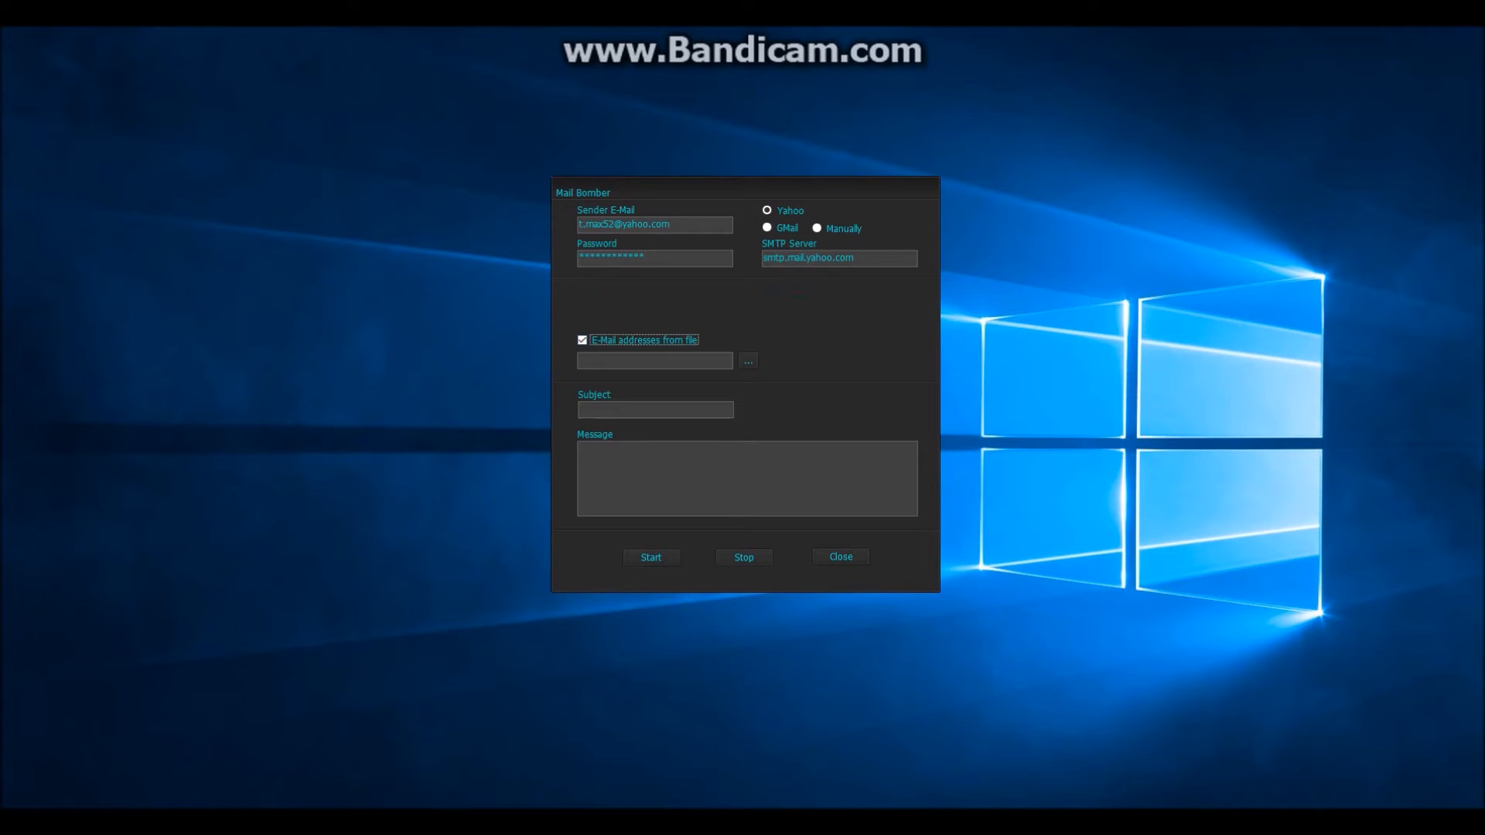
{"action": "left_click", "coordinate": [747, 361]}
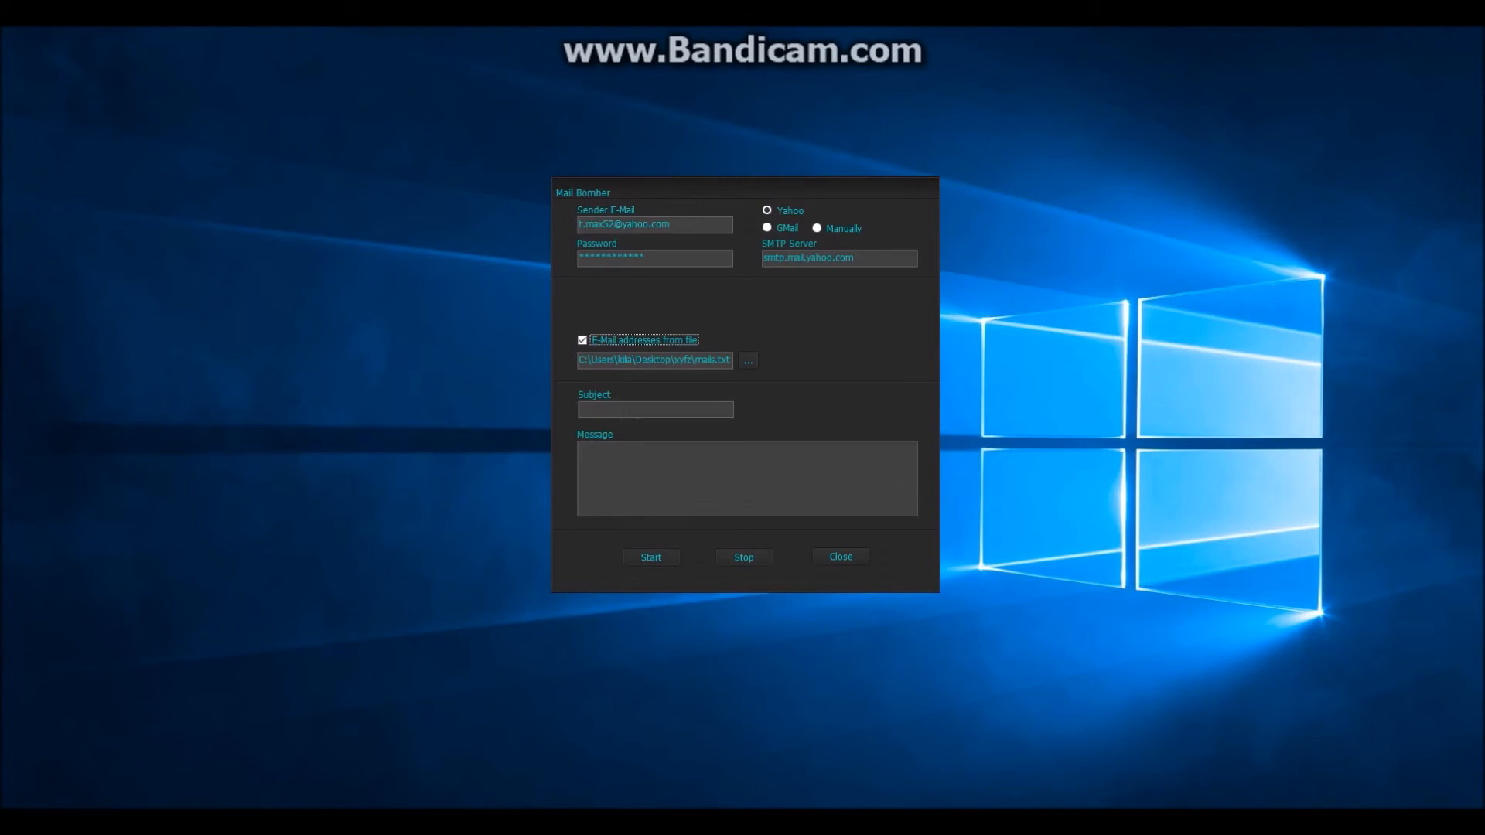
{"action": "left_click", "coordinate": [747, 359]}
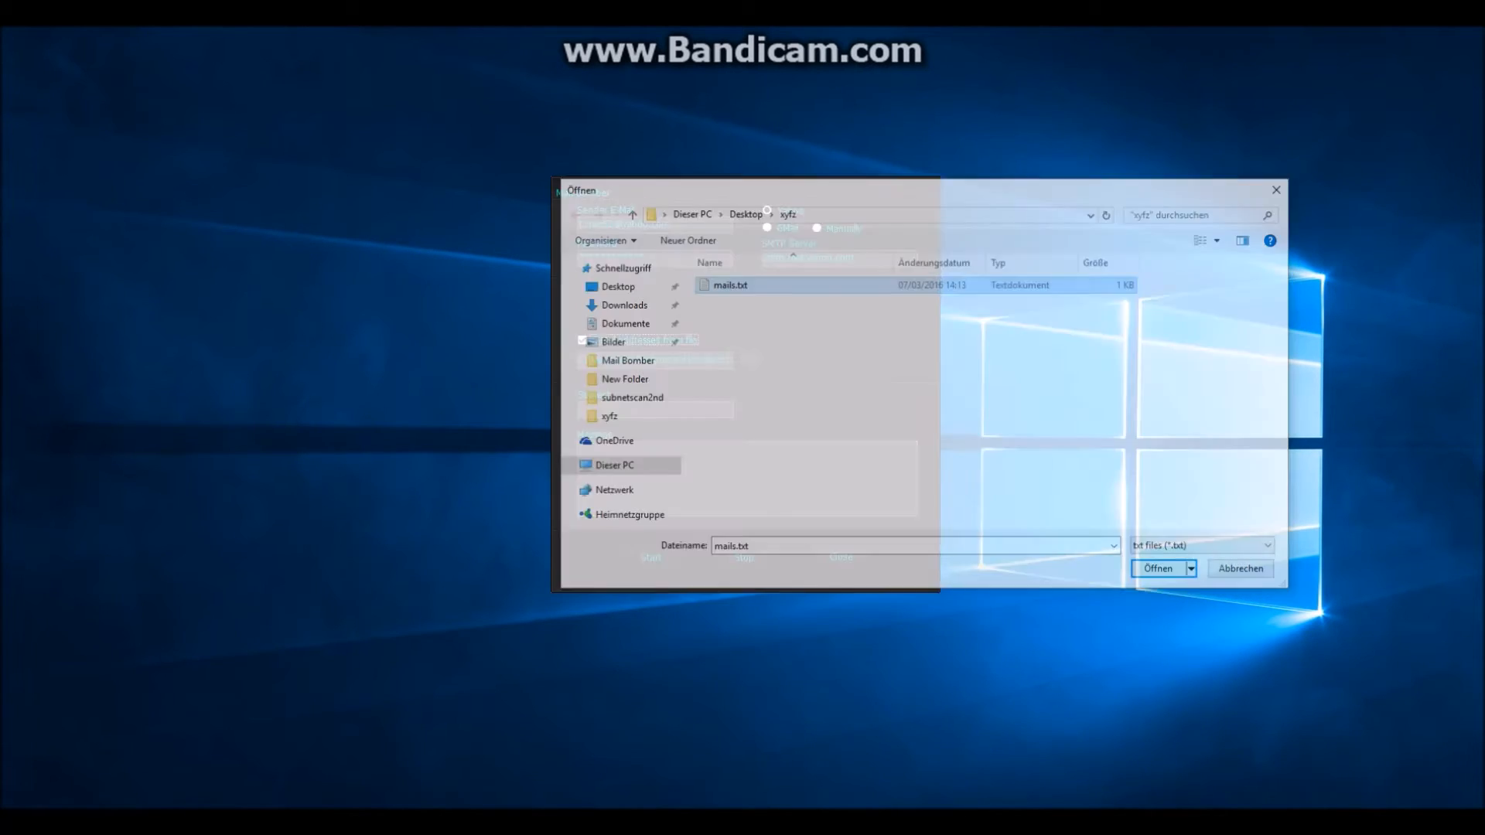
{"action": "left_click", "coordinate": [1159, 569]}
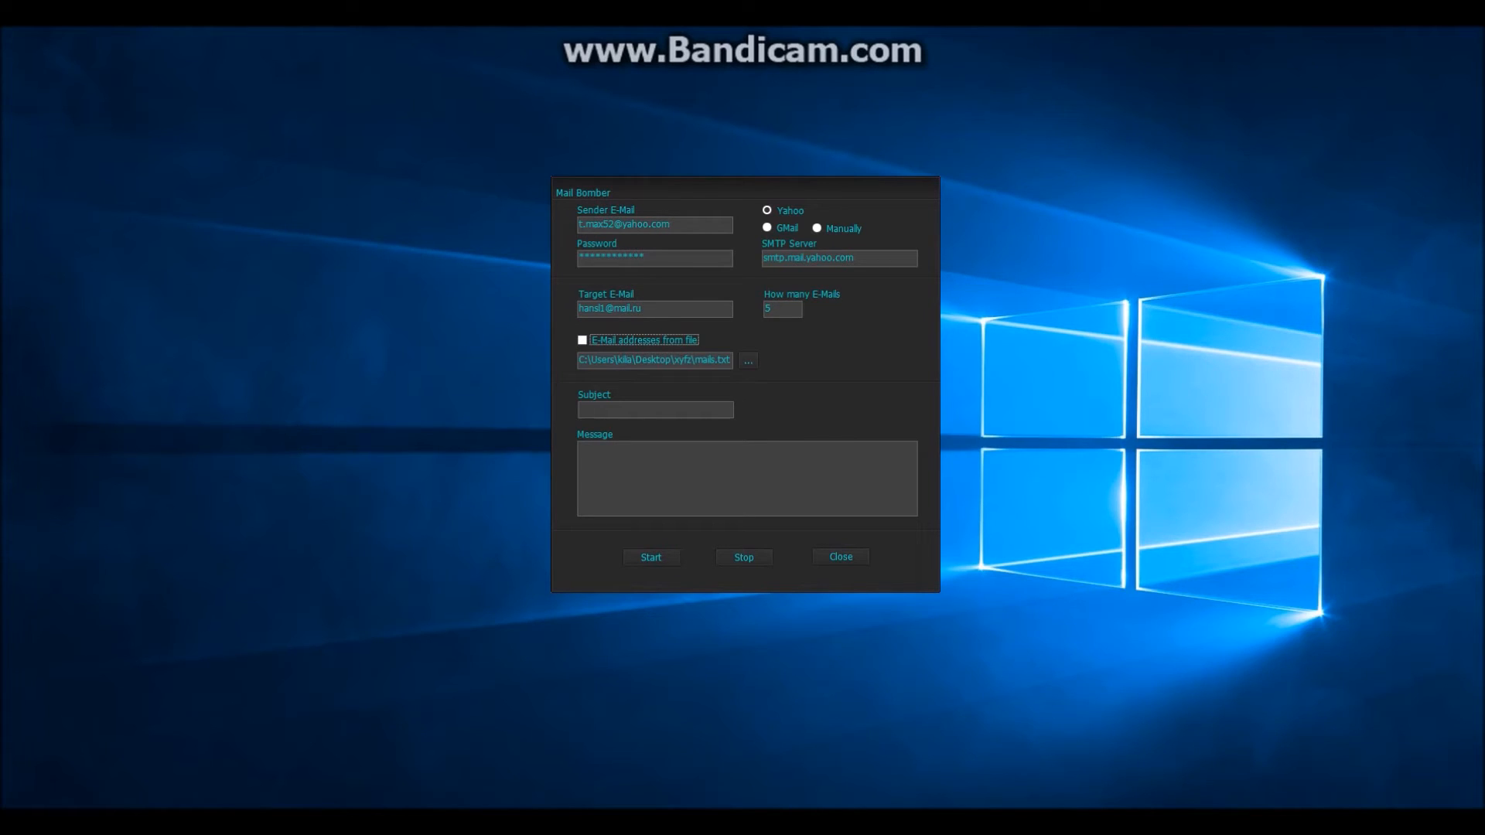
Step: Send five emails with subject 'test' and message 'test 5 mails', then dismiss the confirmation
{"action": "type", "text": "test"}
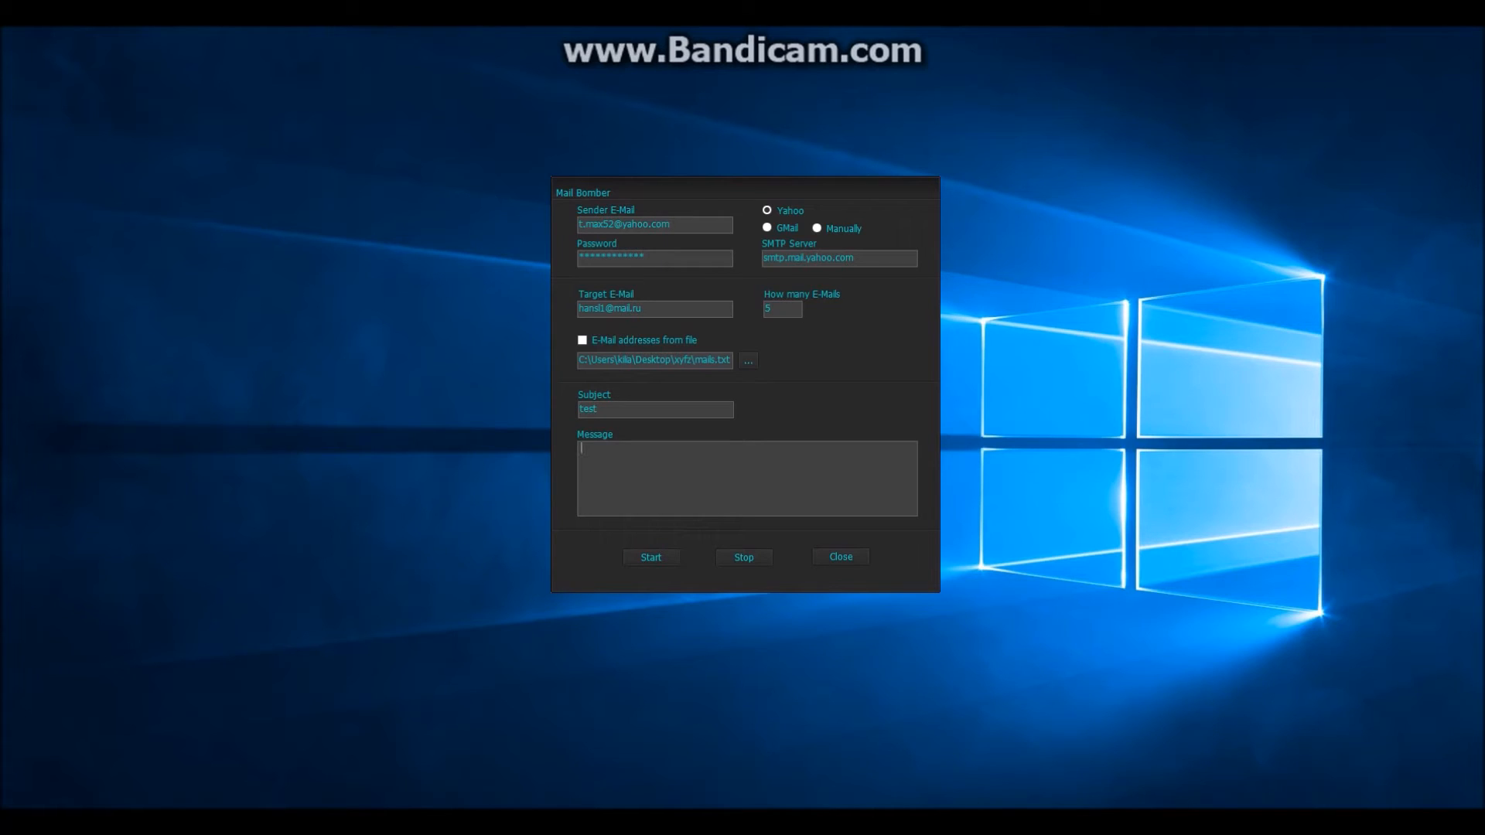
{"action": "type", "text": "test 5"}
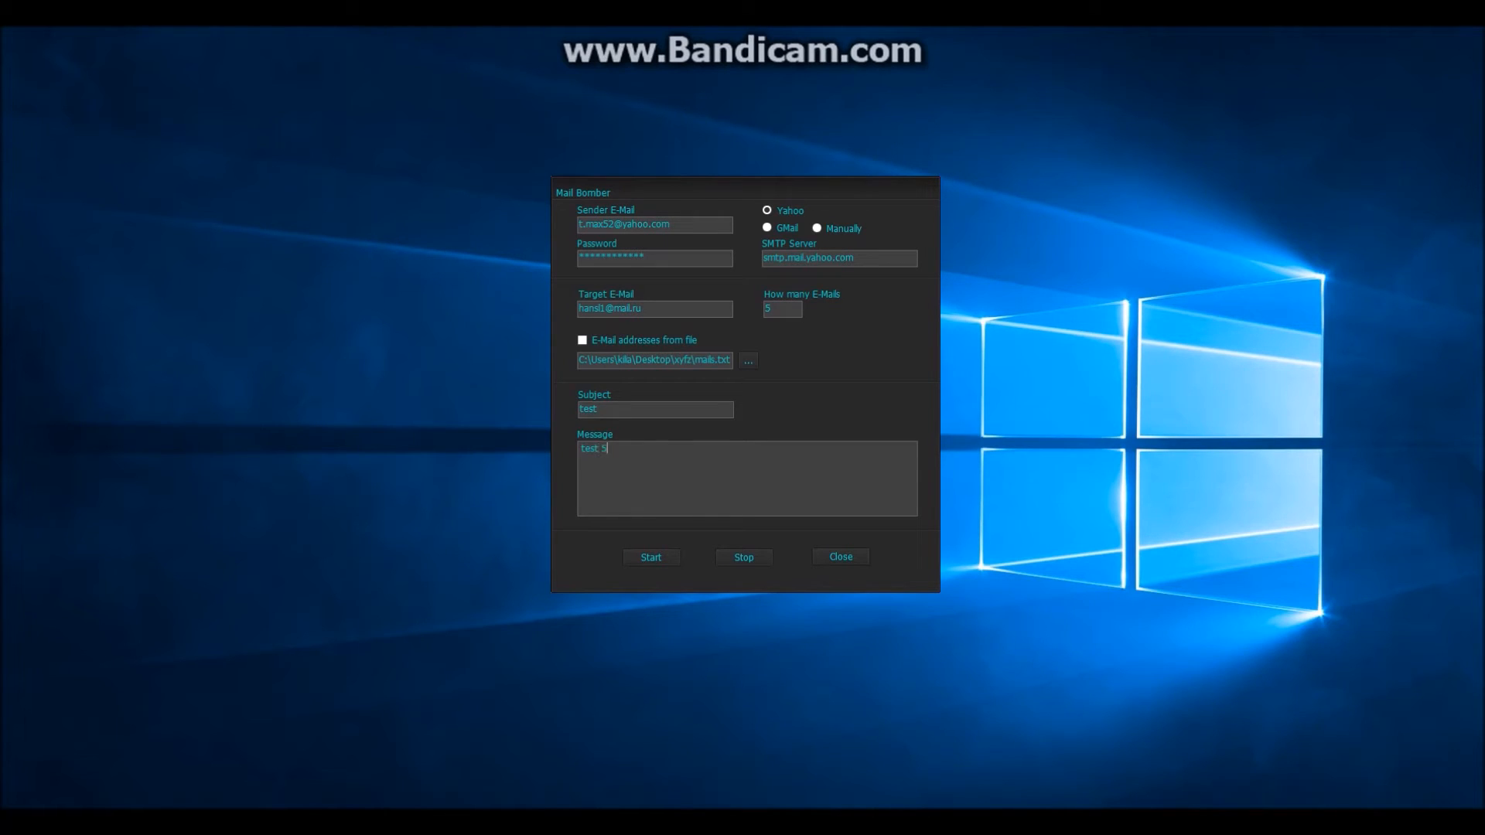
{"action": "type", "text": "mails"}
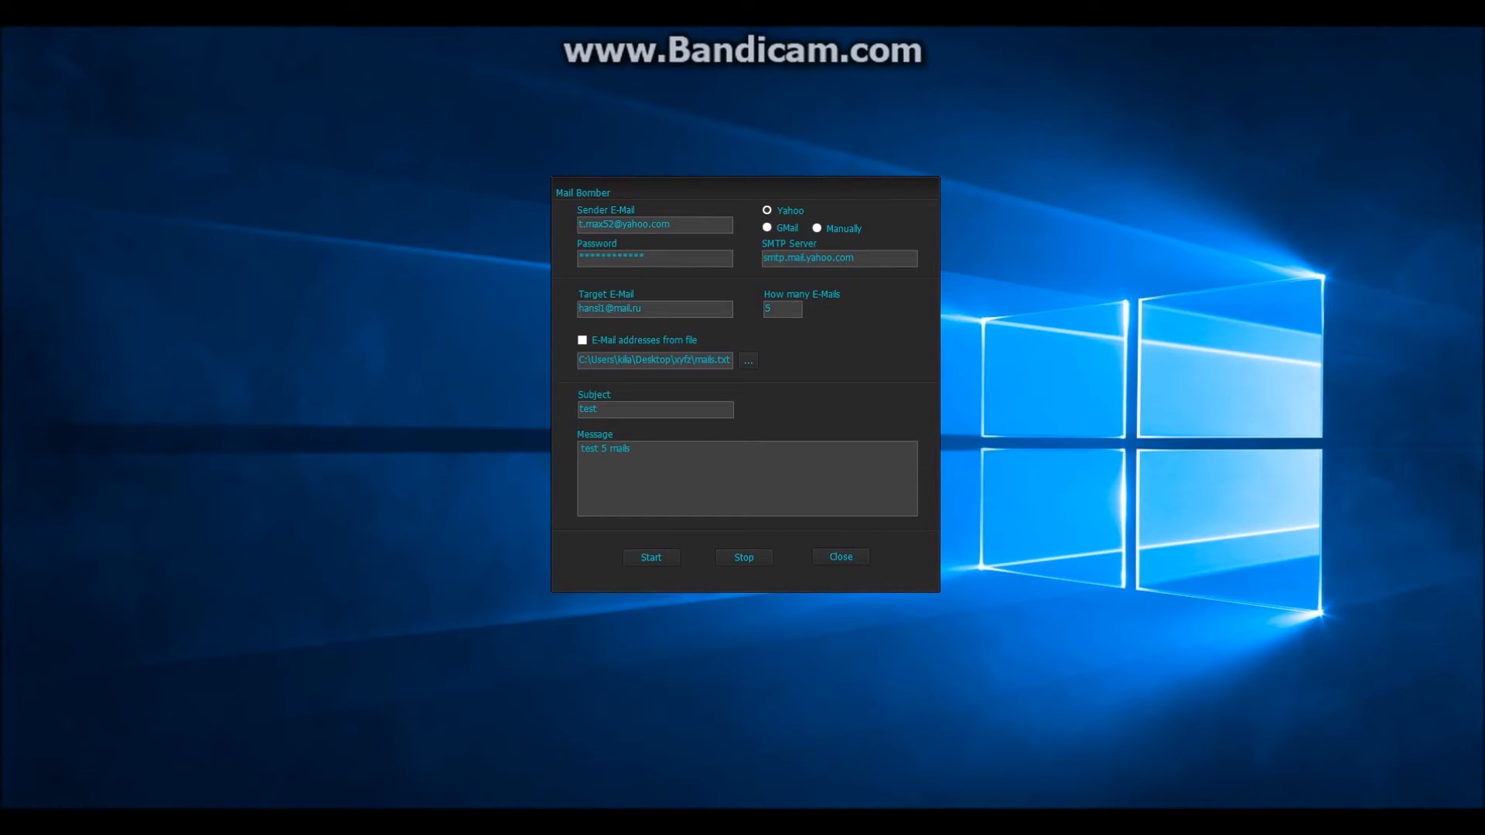
{"action": "left_click", "coordinate": [650, 556]}
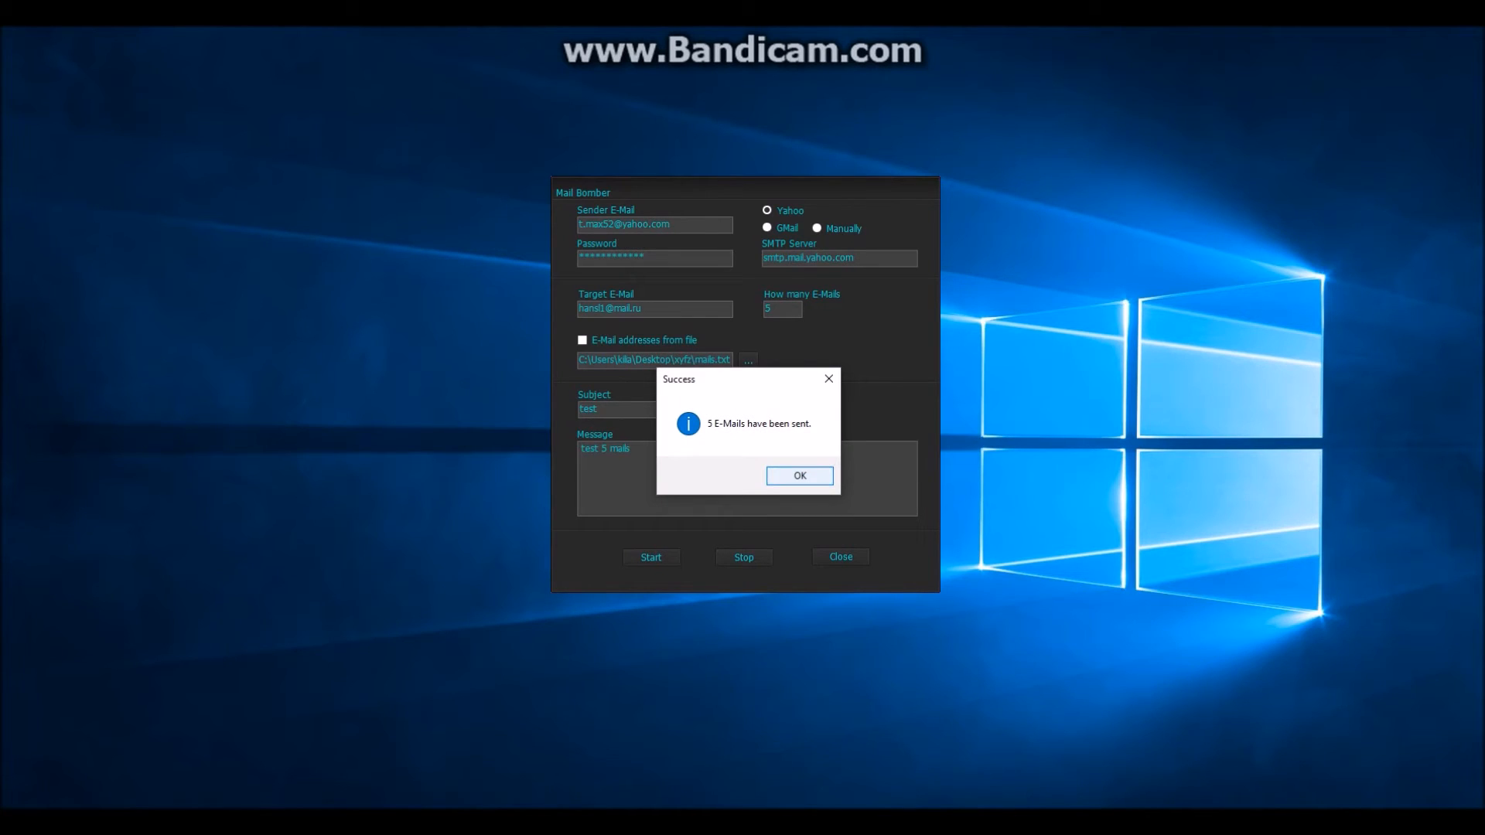
{"action": "left_click", "coordinate": [798, 476]}
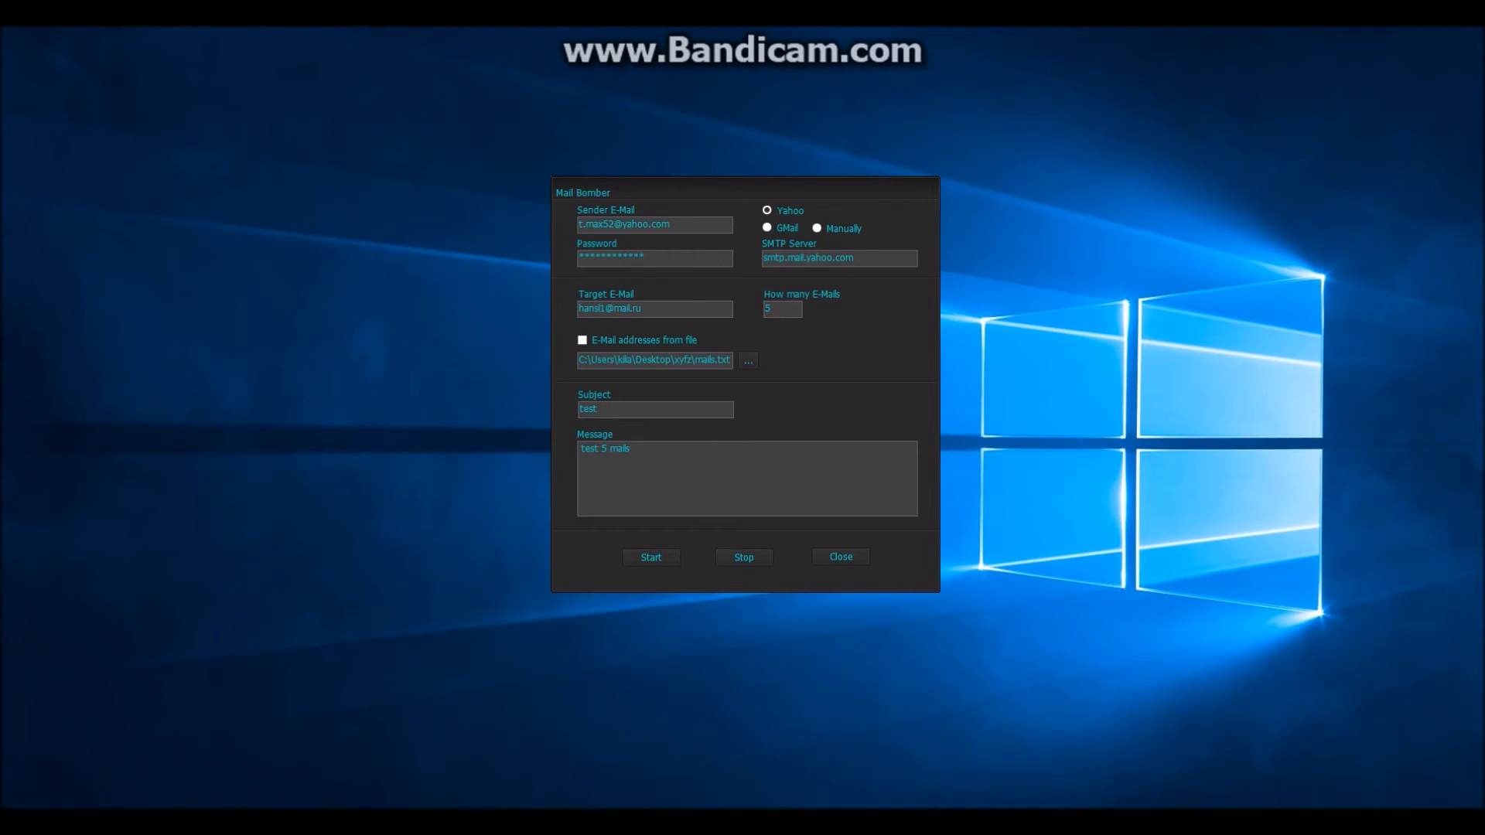
Step: Enable 'E-Mail addresses from file' and select mails.txt as the recipient list
{"action": "left_click", "coordinate": [582, 340]}
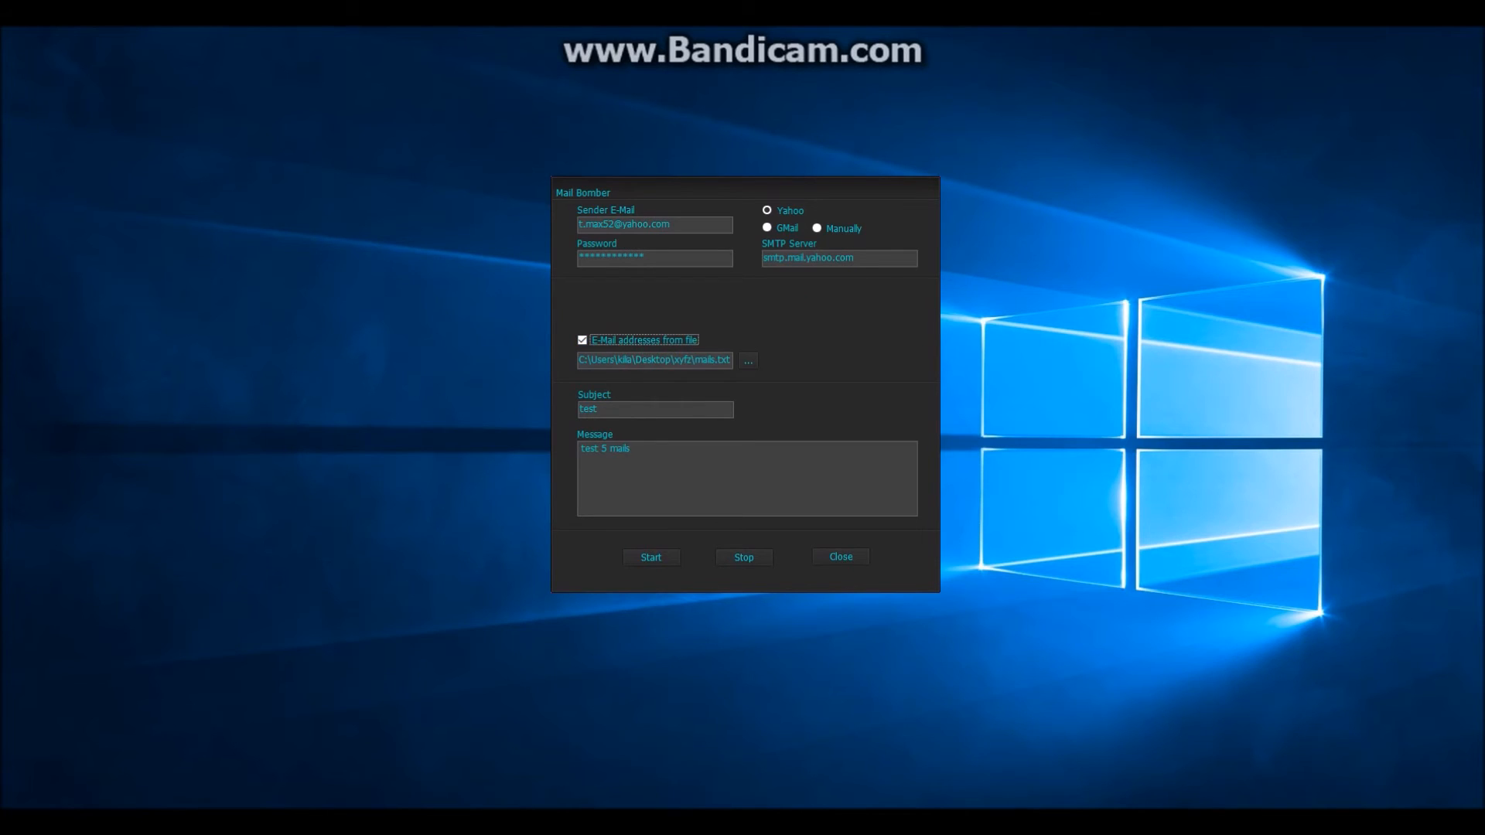
{"action": "right_click", "coordinate": [723, 284]}
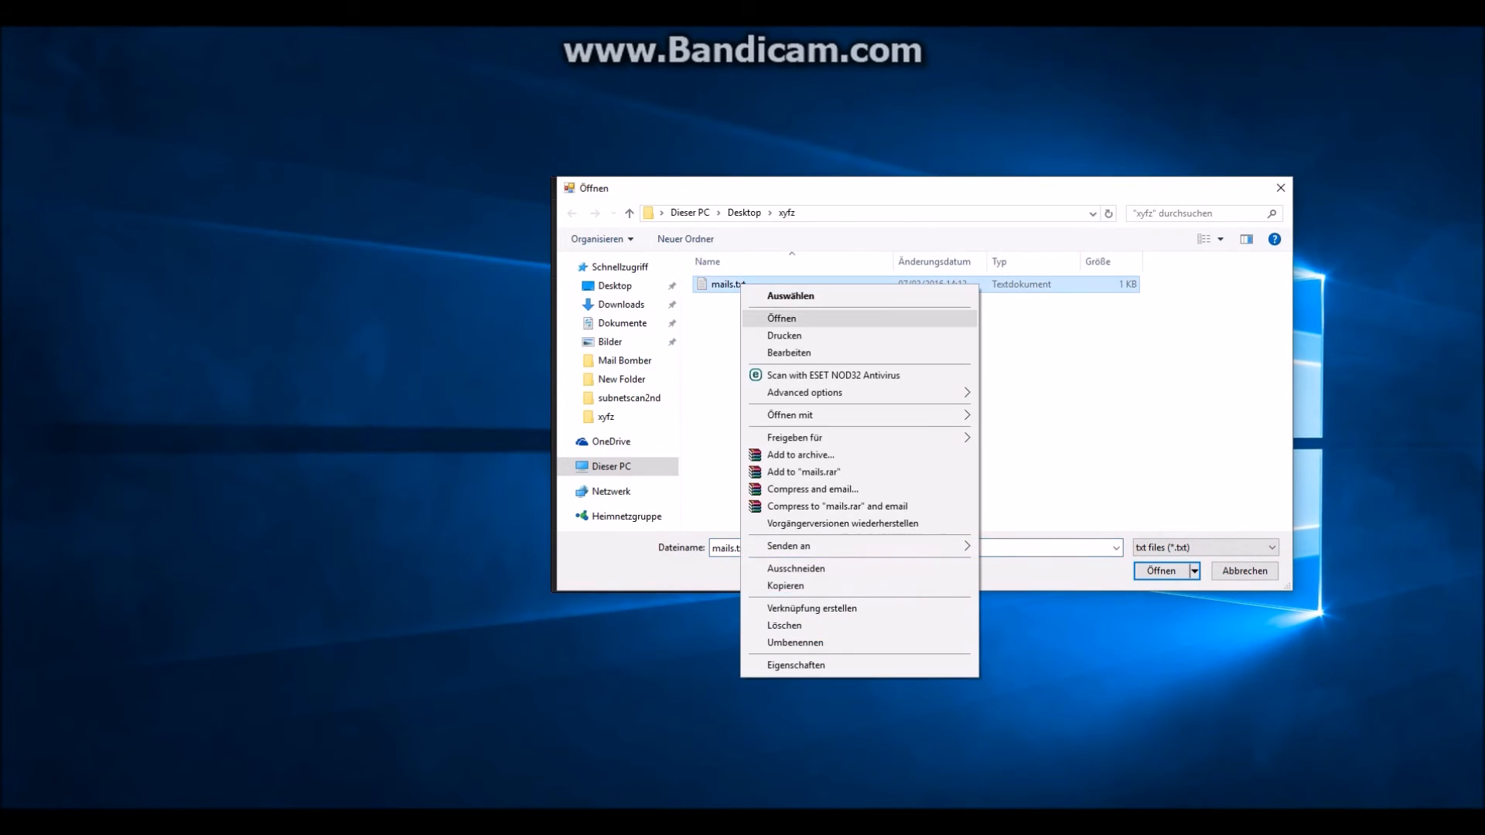
{"action": "left_click", "coordinate": [781, 317]}
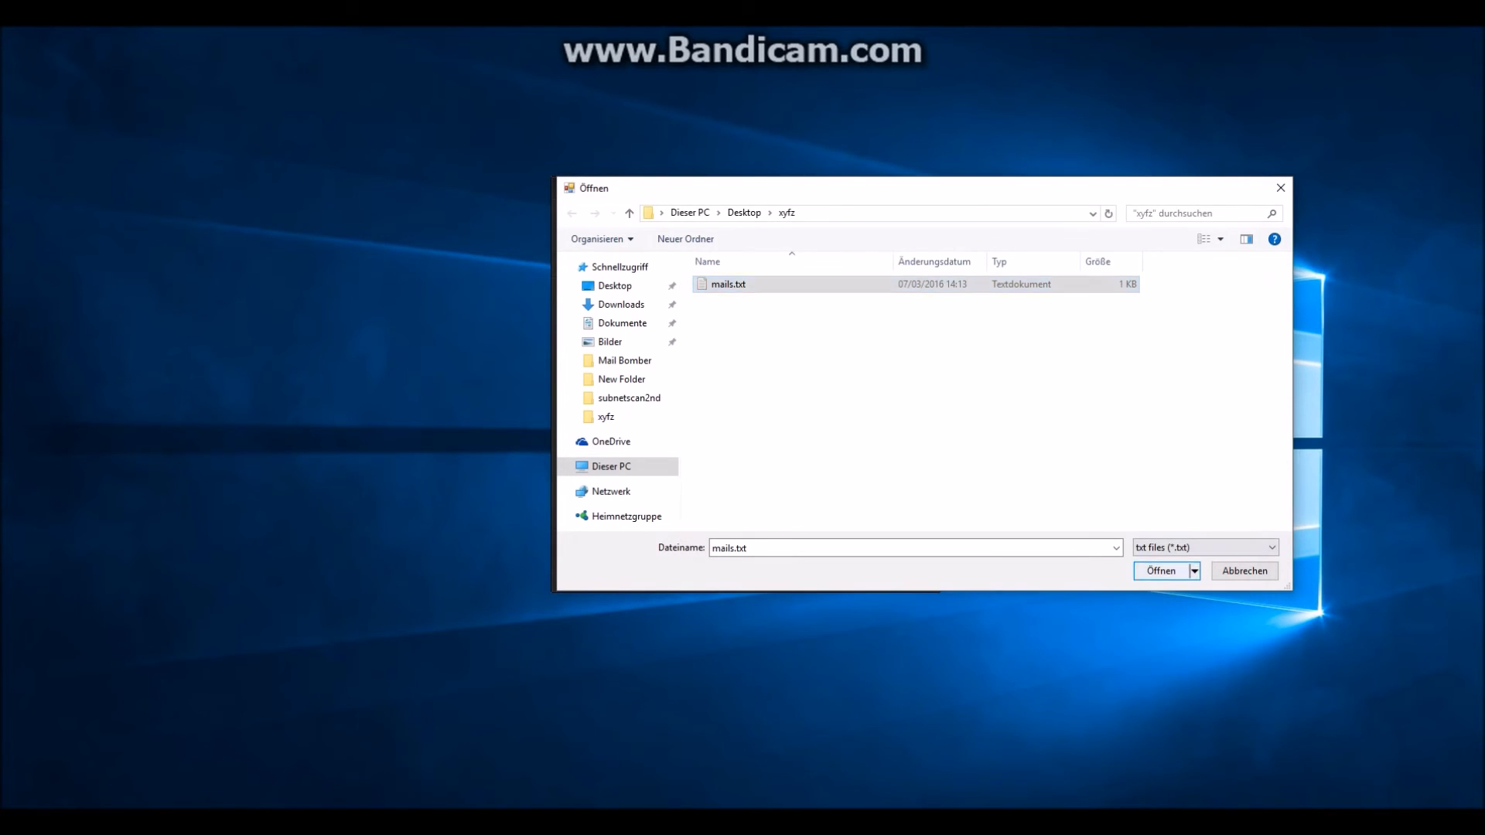
{"action": "left_click", "coordinate": [1160, 569]}
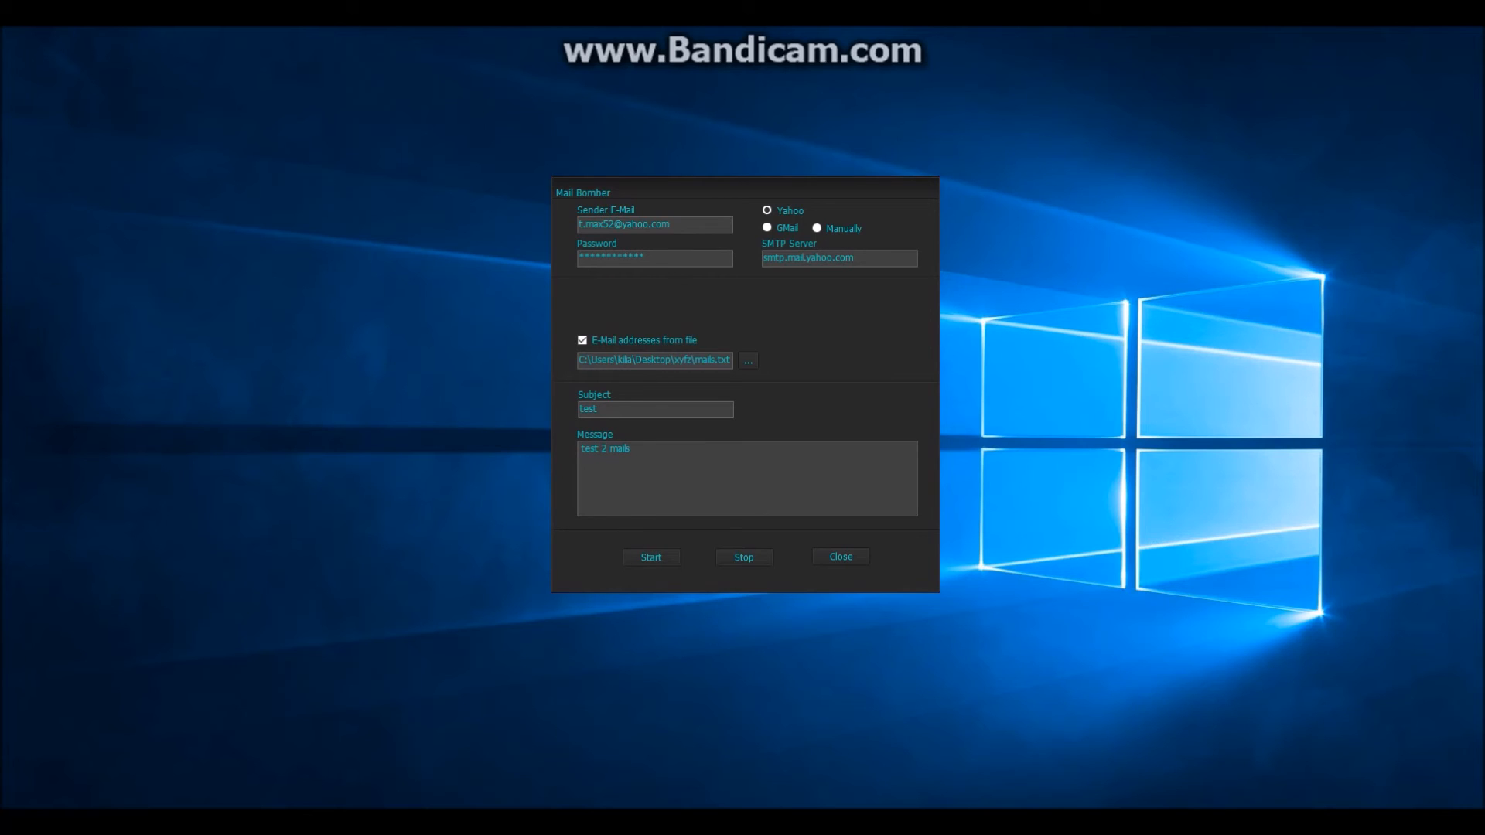
Step: Send to the file's two addresses and dismiss the '2 E-Mails have been sent' dialog
{"action": "left_click", "coordinate": [650, 557]}
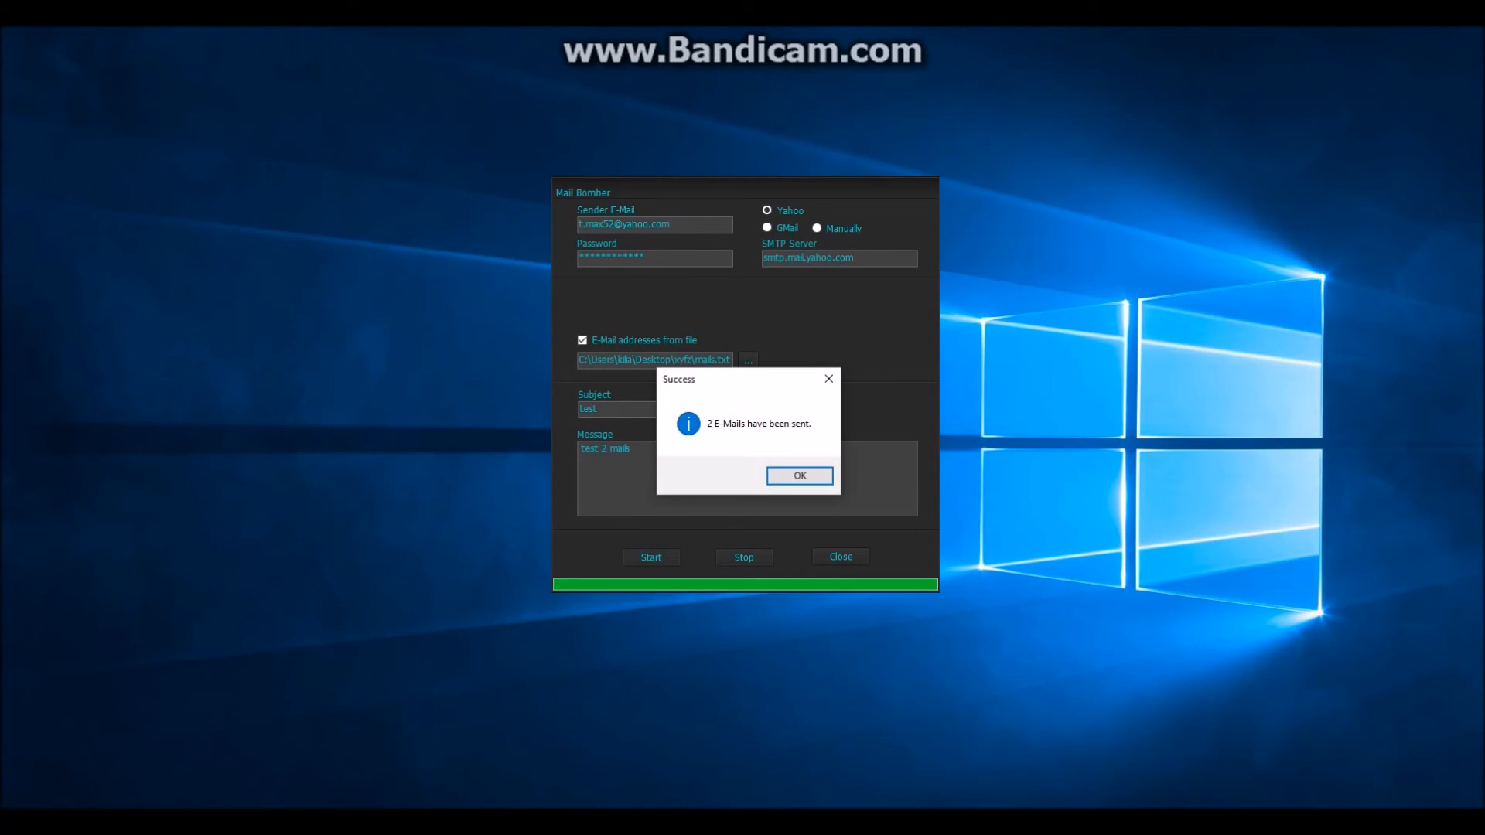
{"action": "left_click", "coordinate": [798, 476]}
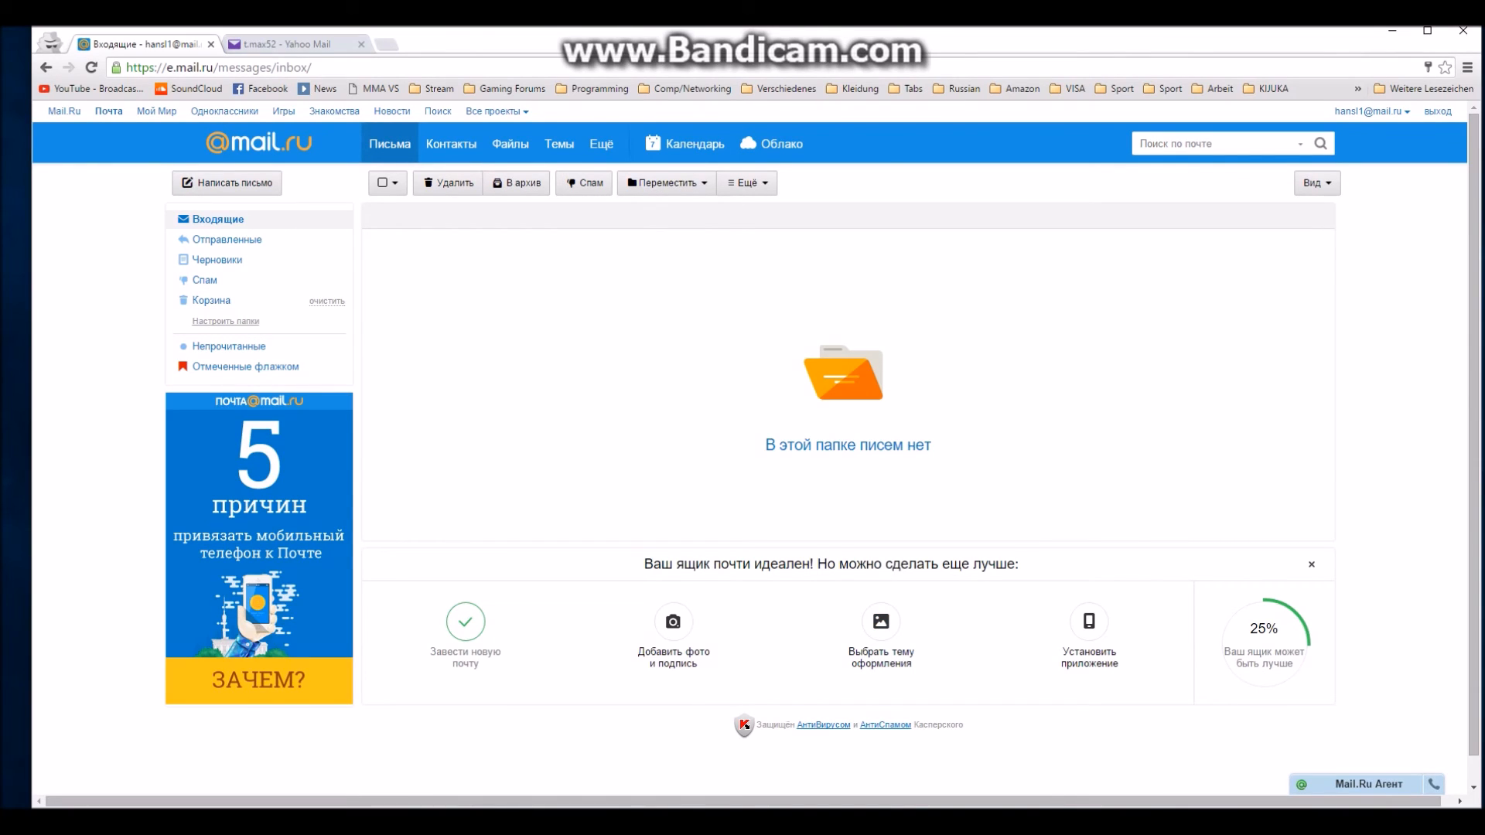
Step: Refresh the mail.ru inbox and delete the five 'test 5 mails' and two 'test 2 mails' messages
{"action": "left_click", "coordinate": [89, 67]}
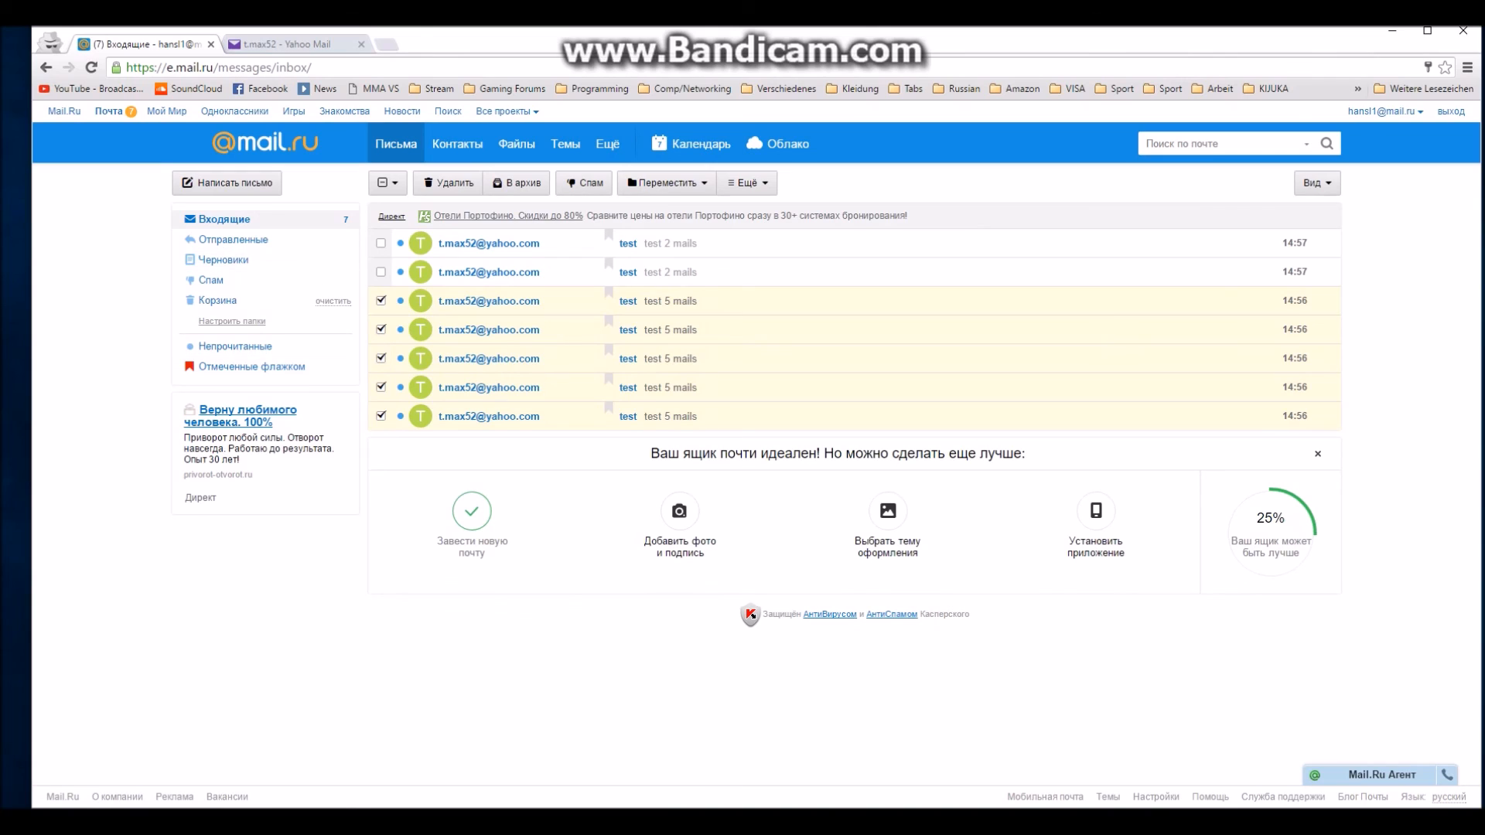
{"action": "left_click", "coordinate": [447, 183]}
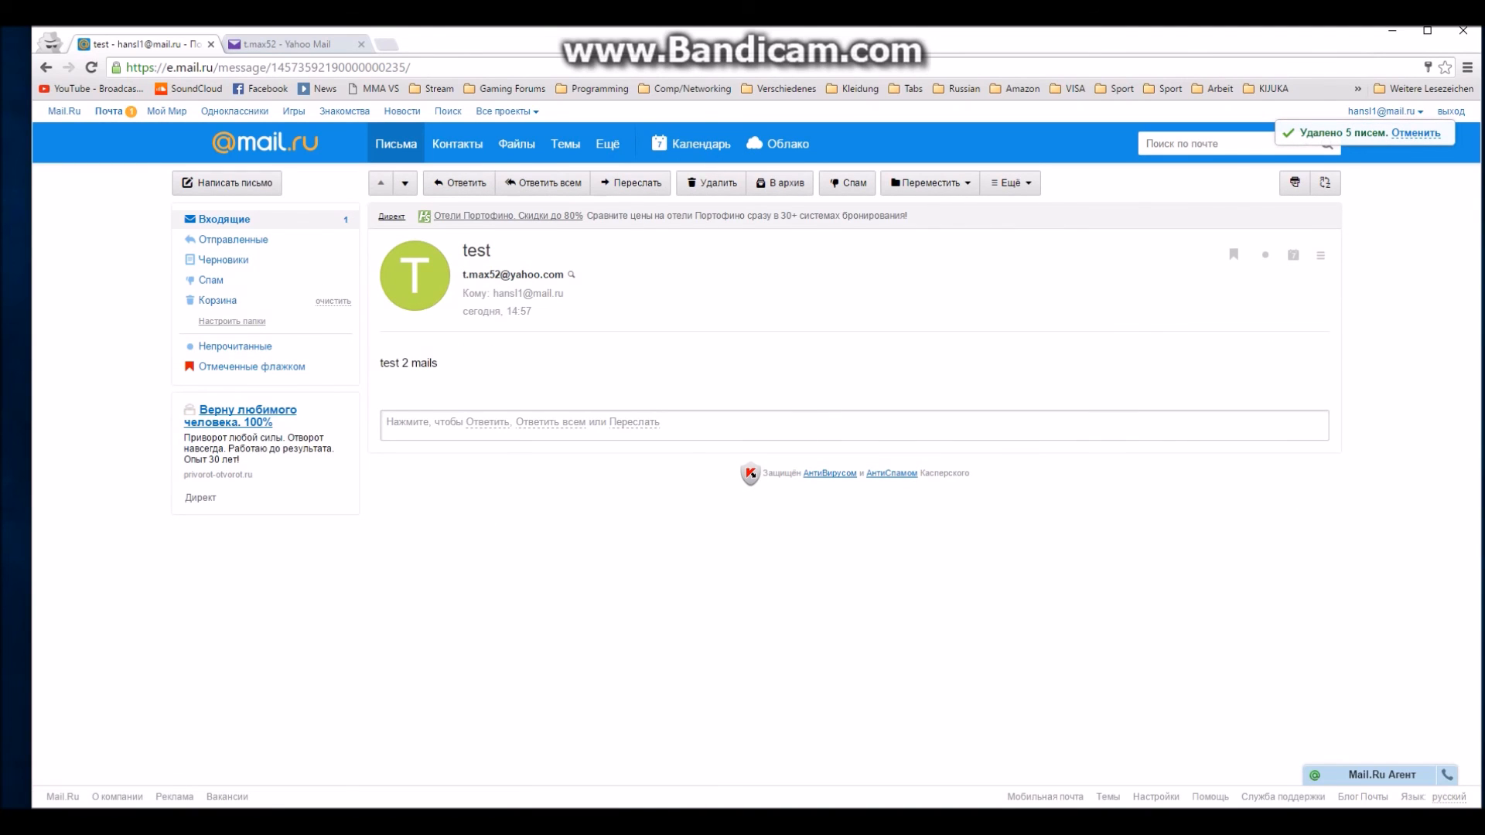
{"action": "left_click", "coordinate": [223, 219]}
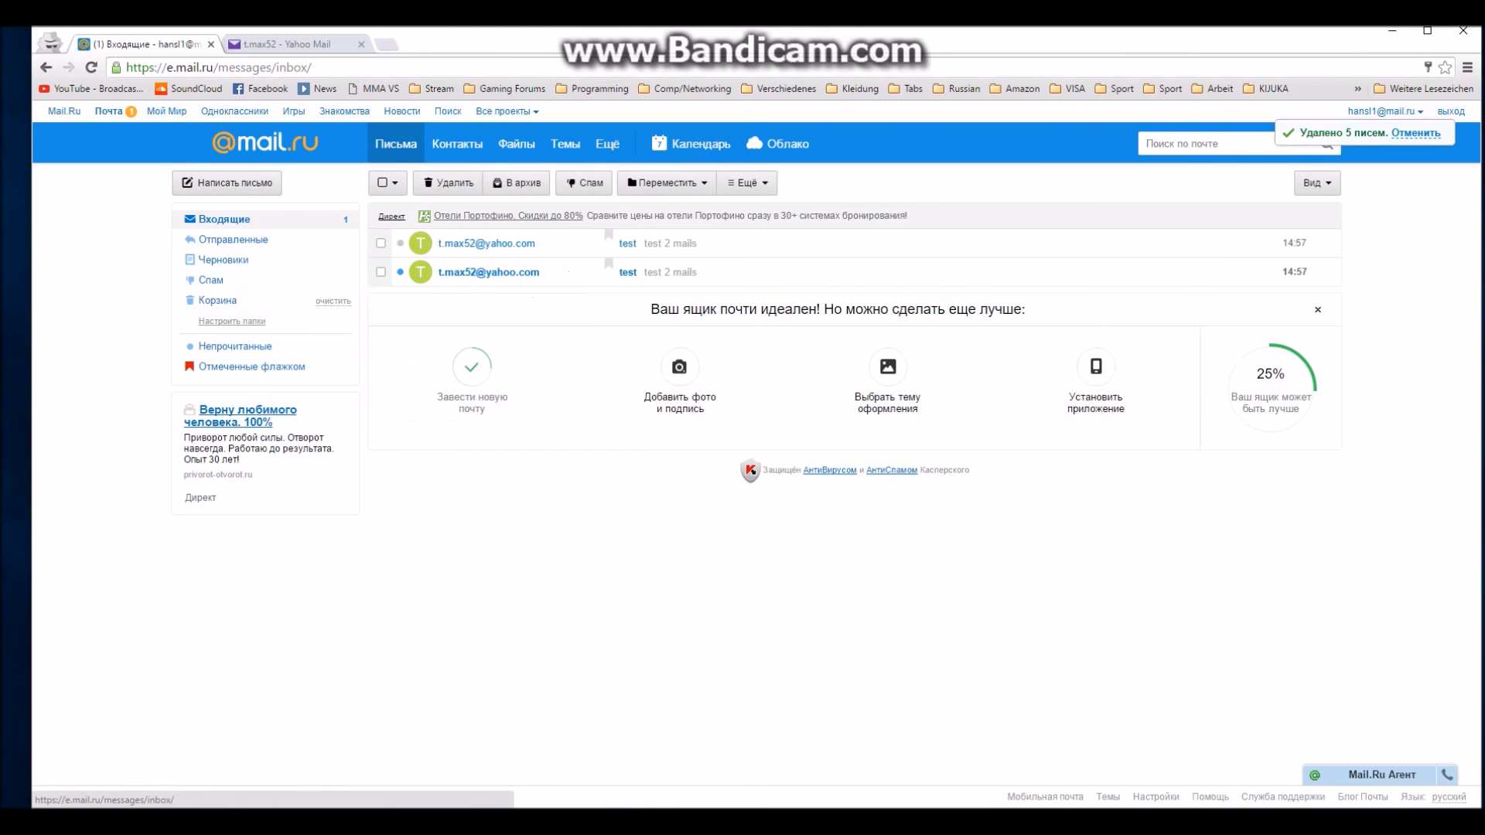
{"action": "left_click", "coordinate": [381, 182]}
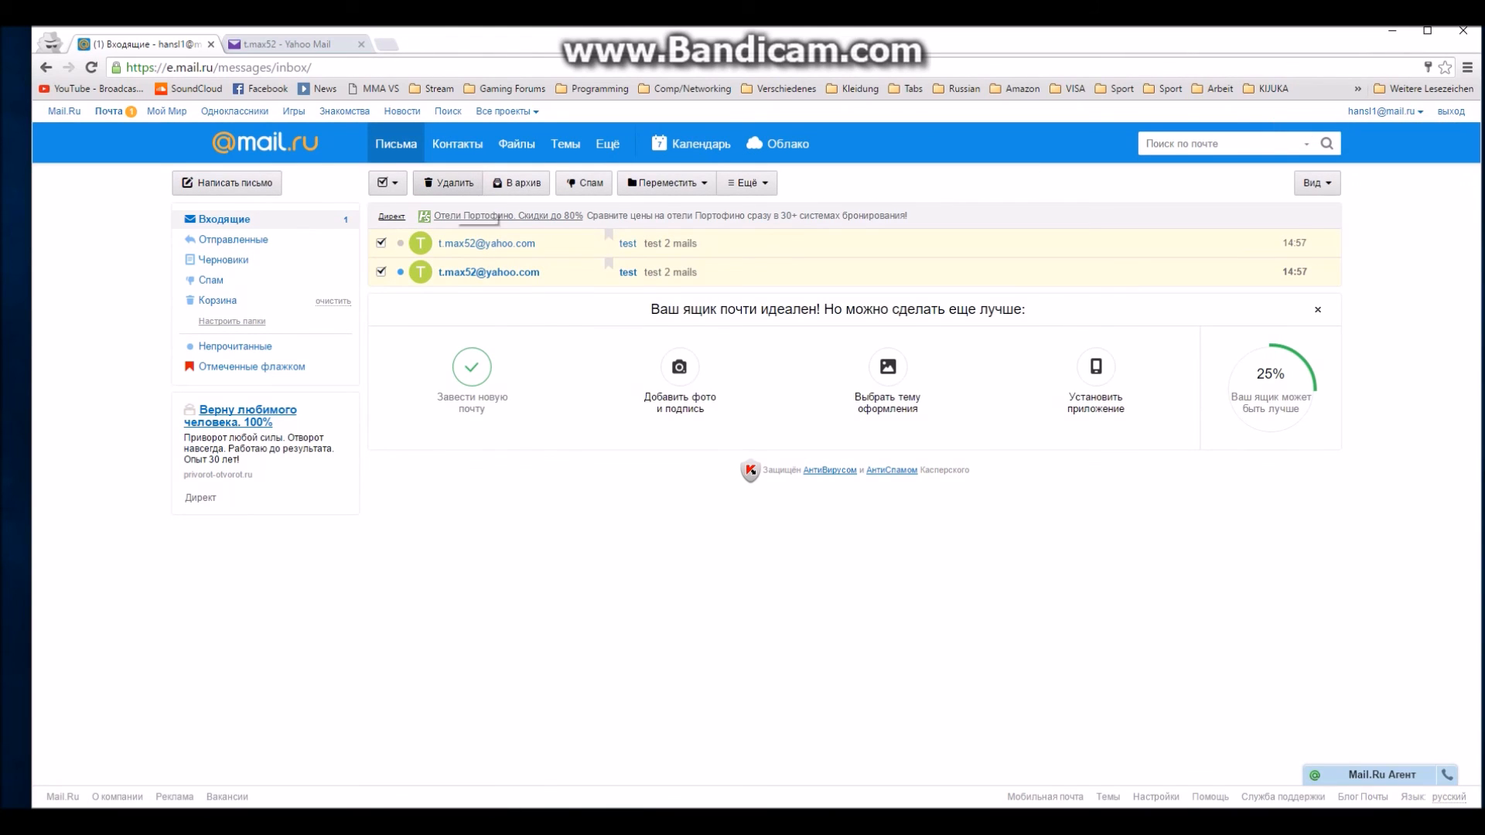
{"action": "left_click", "coordinate": [447, 182]}
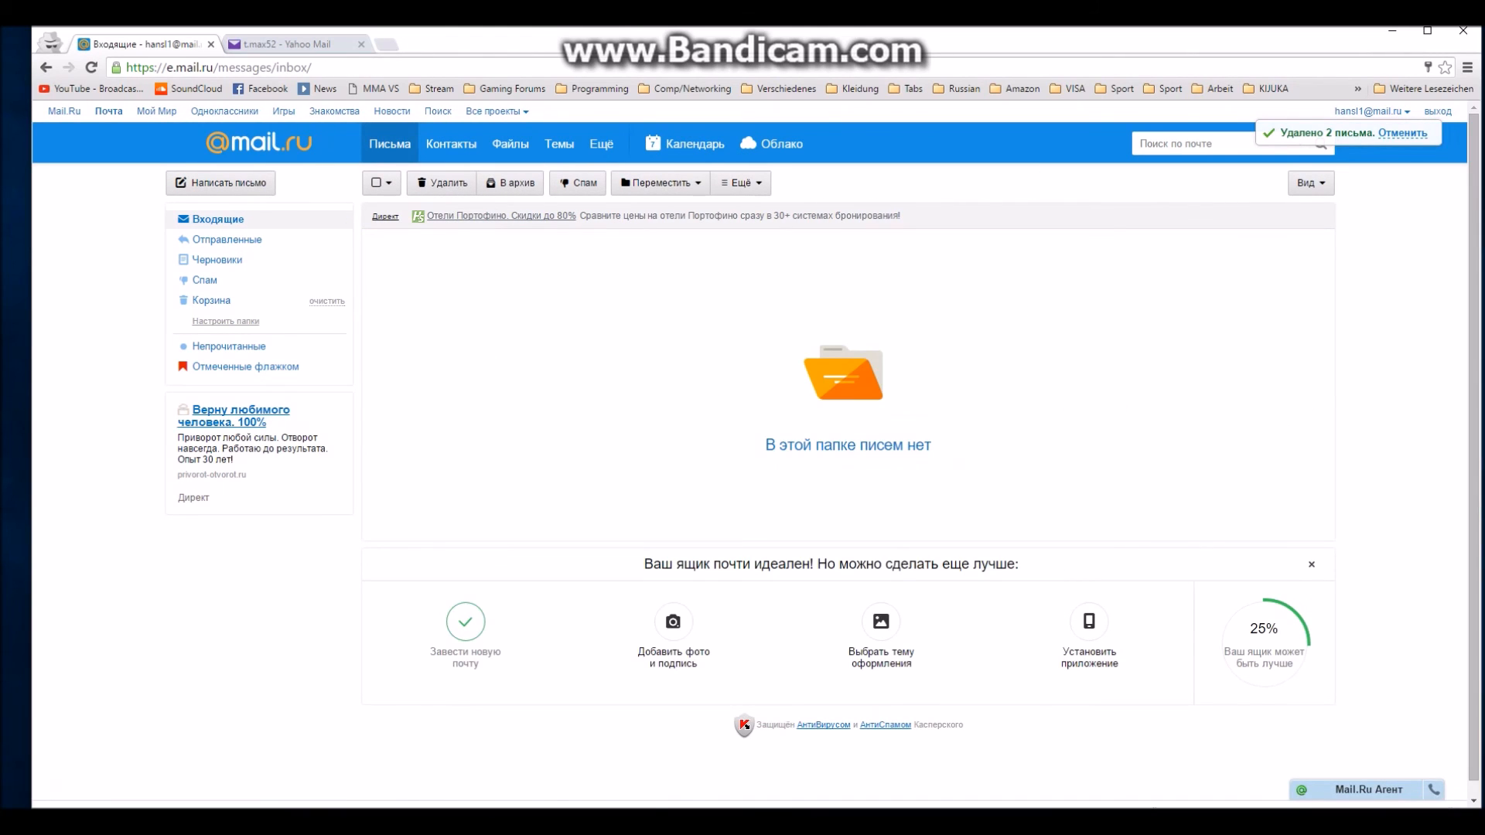